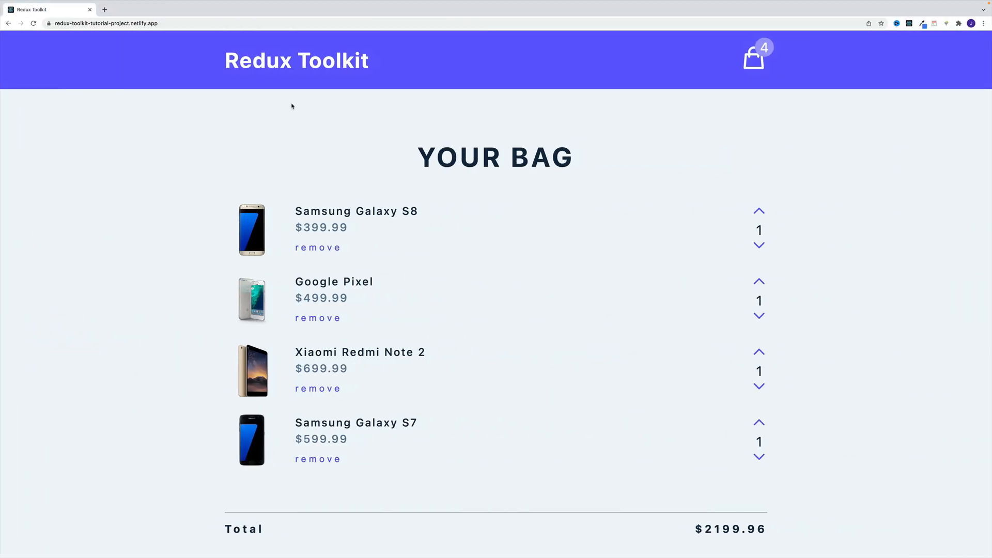
mouse_move(636, 195)
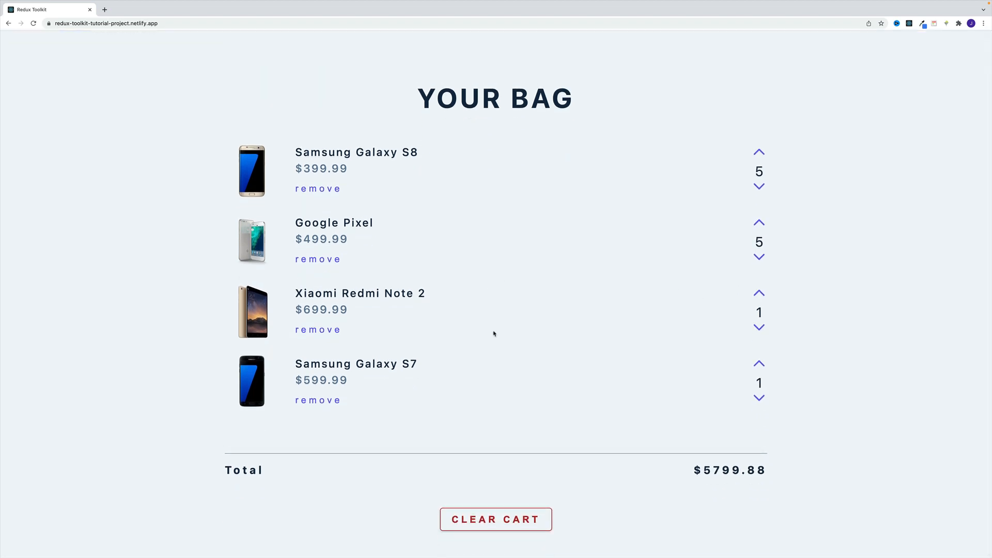
Start clearing the cart but cancel, then raise the Google Pixel quantity
left_click(495, 518)
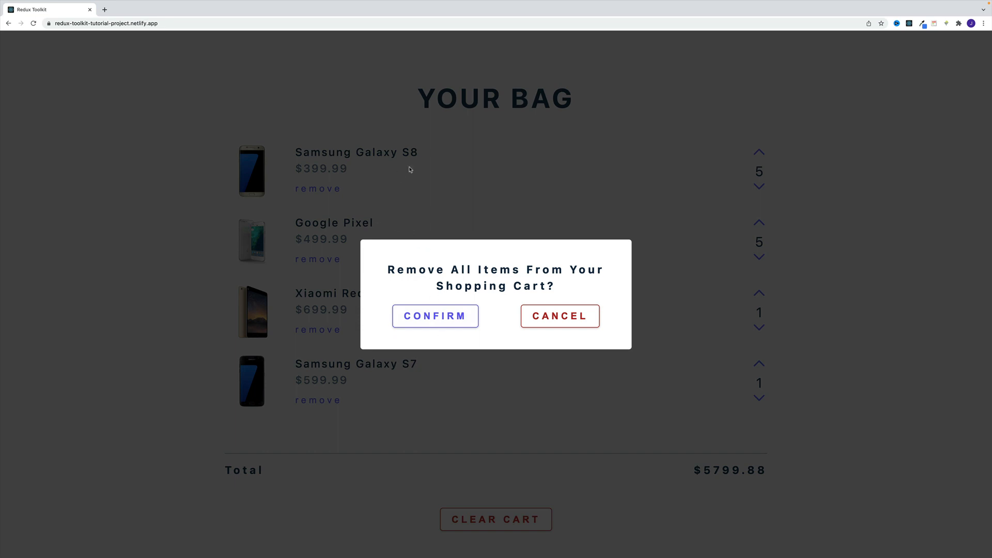
mouse_move(643, 80)
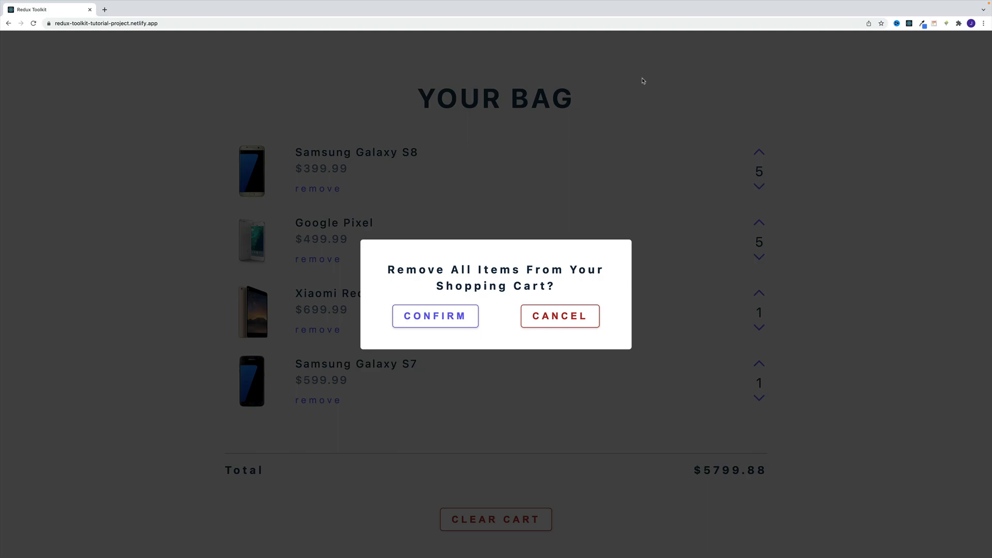
left_click(559, 315)
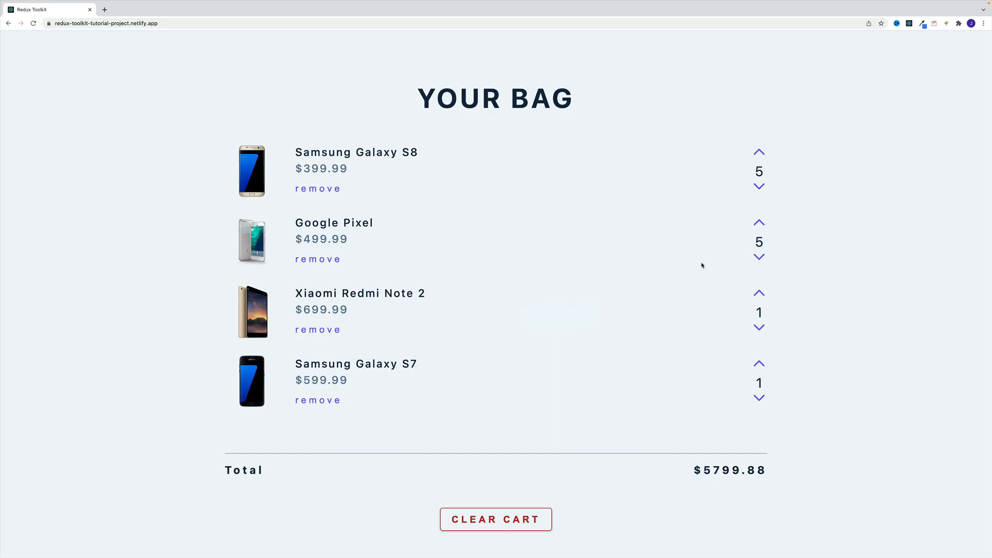
left_click(759, 222)
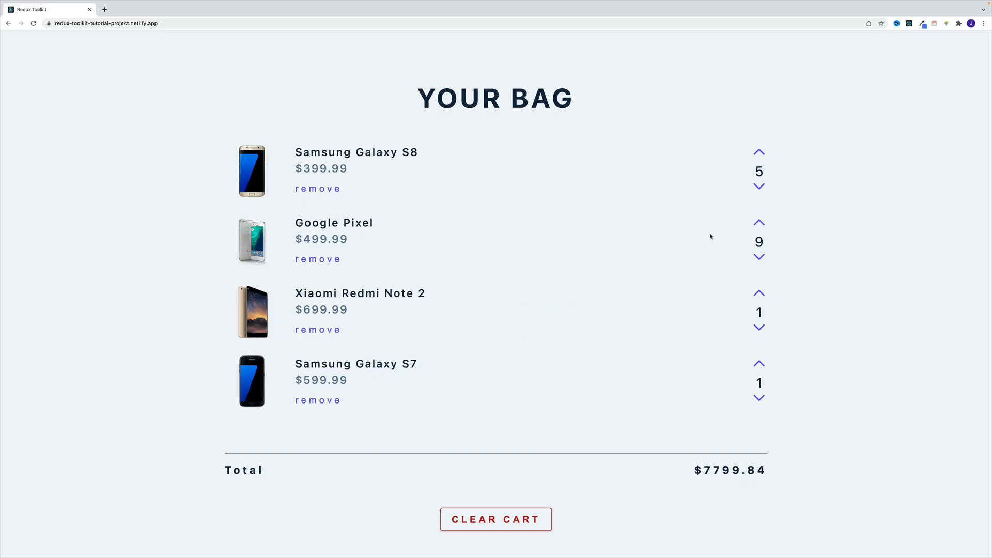
scroll("up", 3)
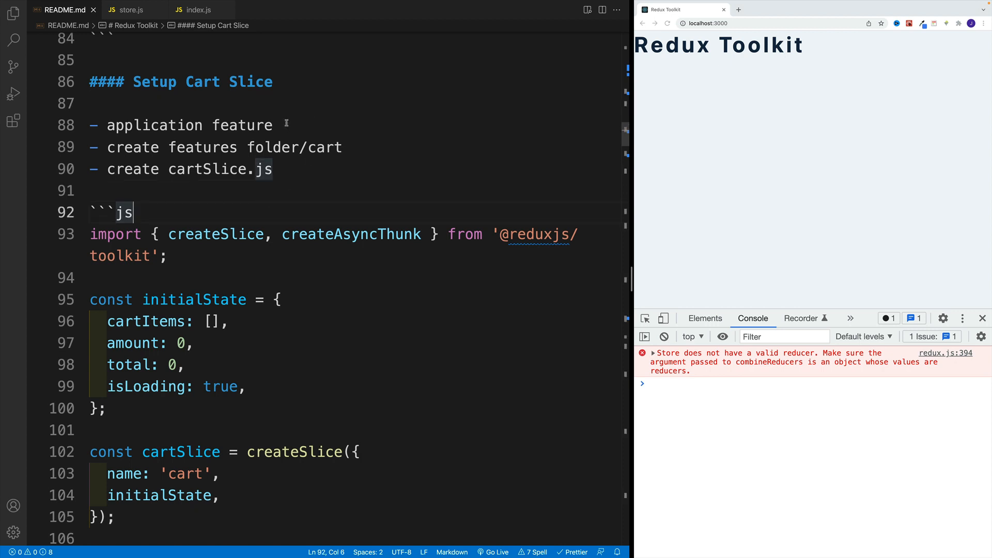
left_click(92, 104)
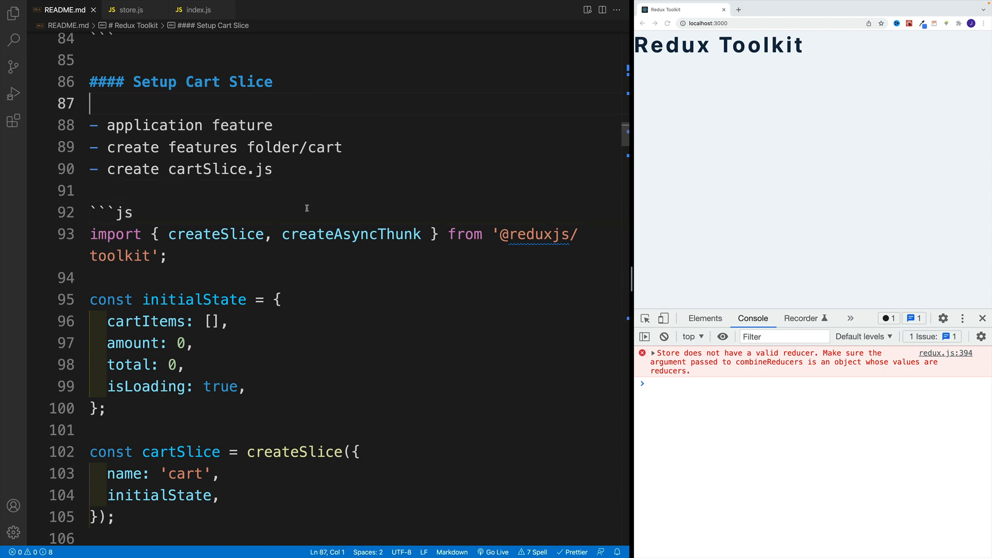
left_click(169, 147)
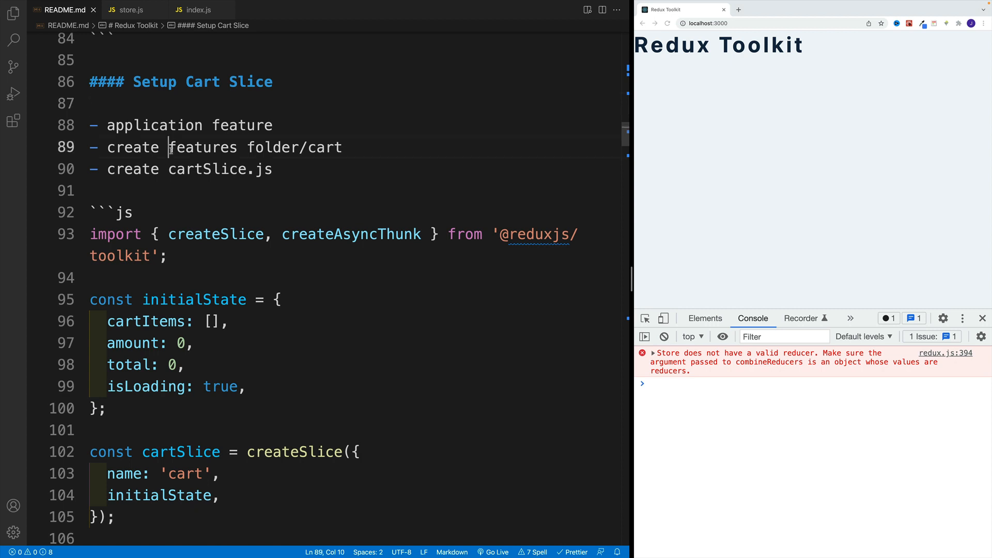
left_click(92, 103)
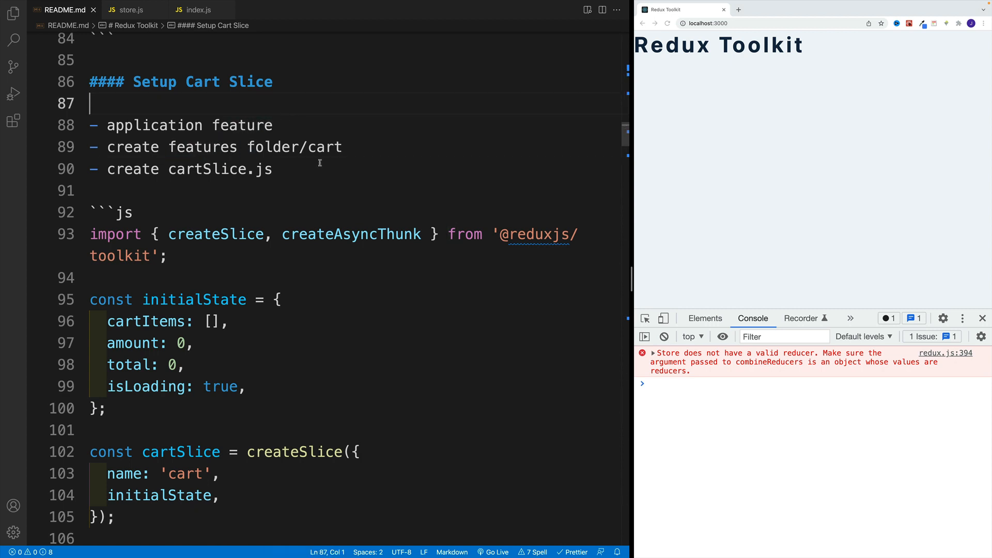
left_click(273, 169)
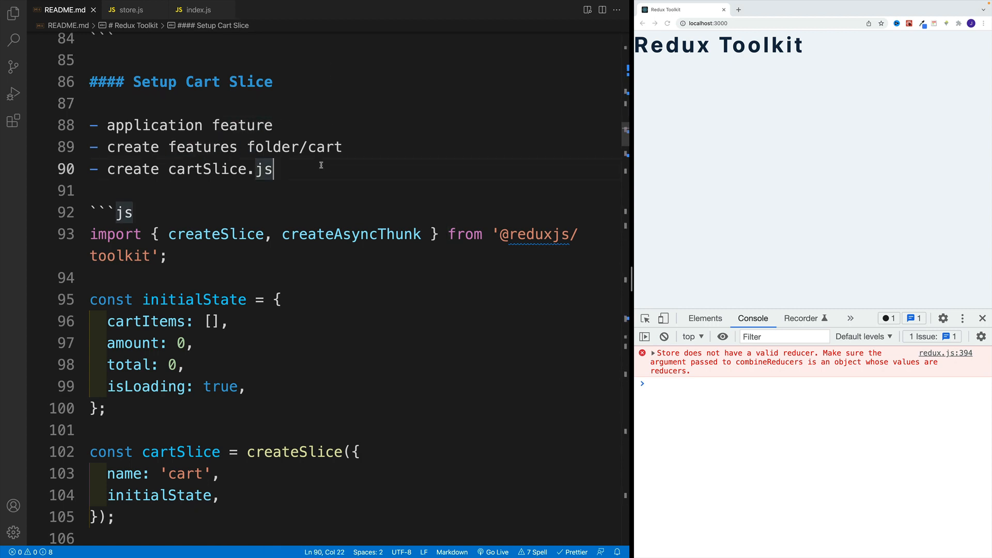
double_click(324, 147)
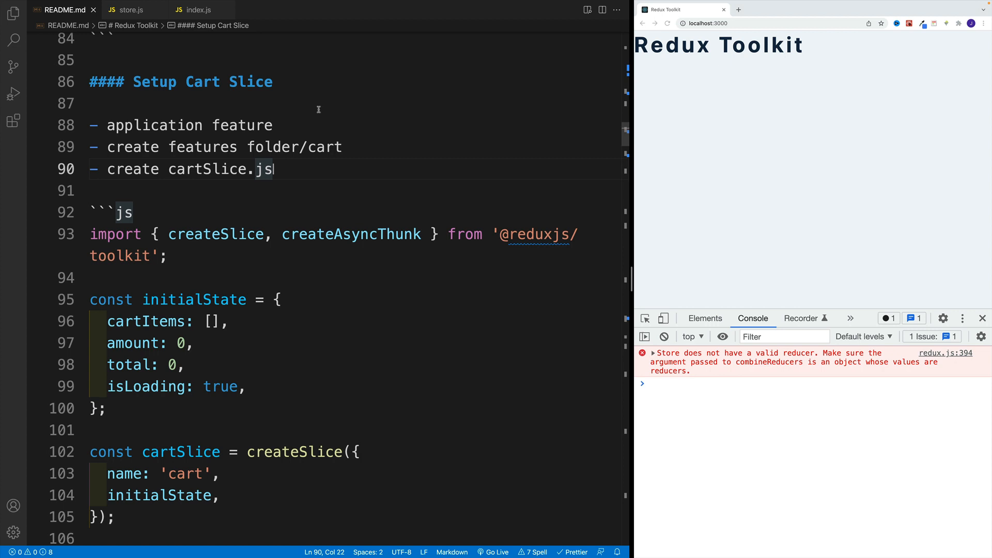
left_click(133, 213)
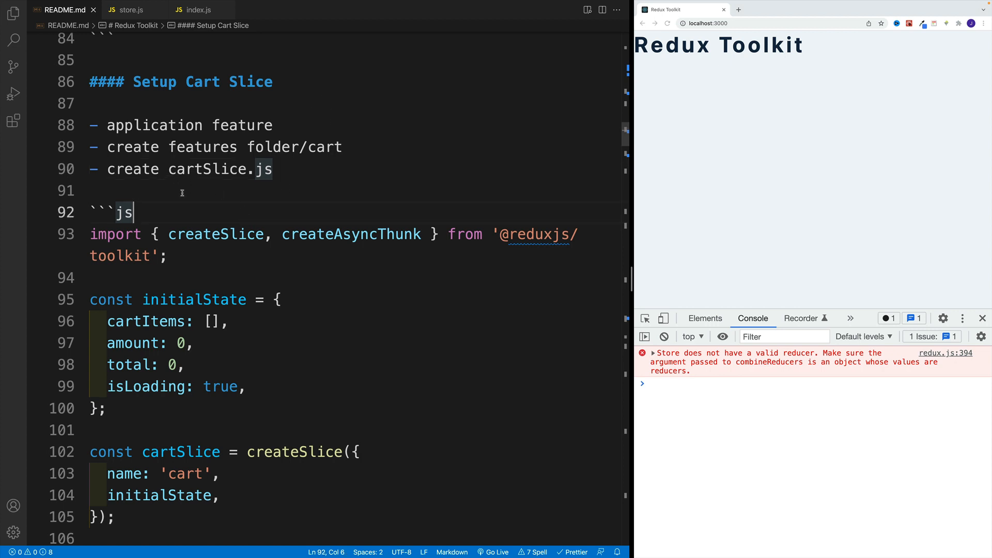
left_click(181, 189)
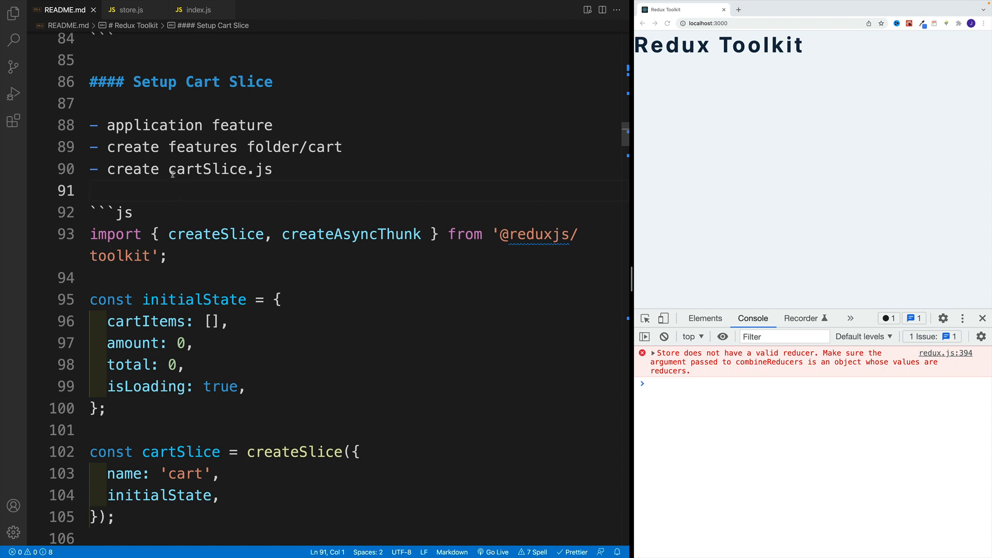
left_click(203, 168)
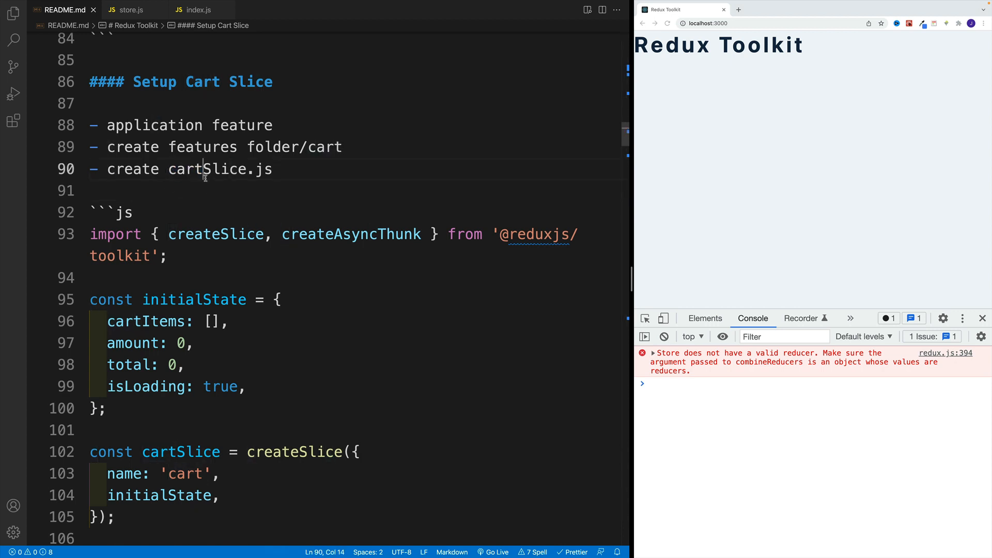
left_click(276, 299)
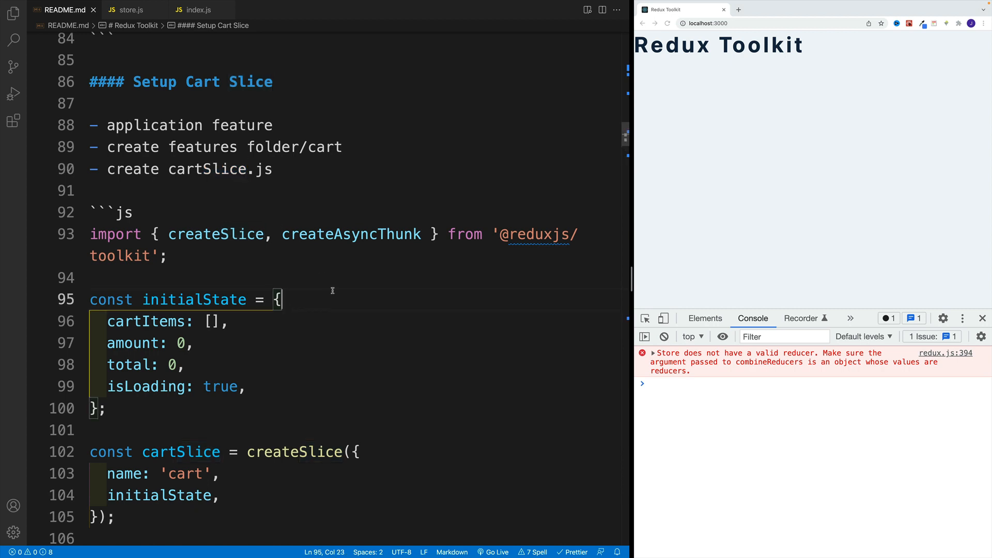
left_click(91, 191)
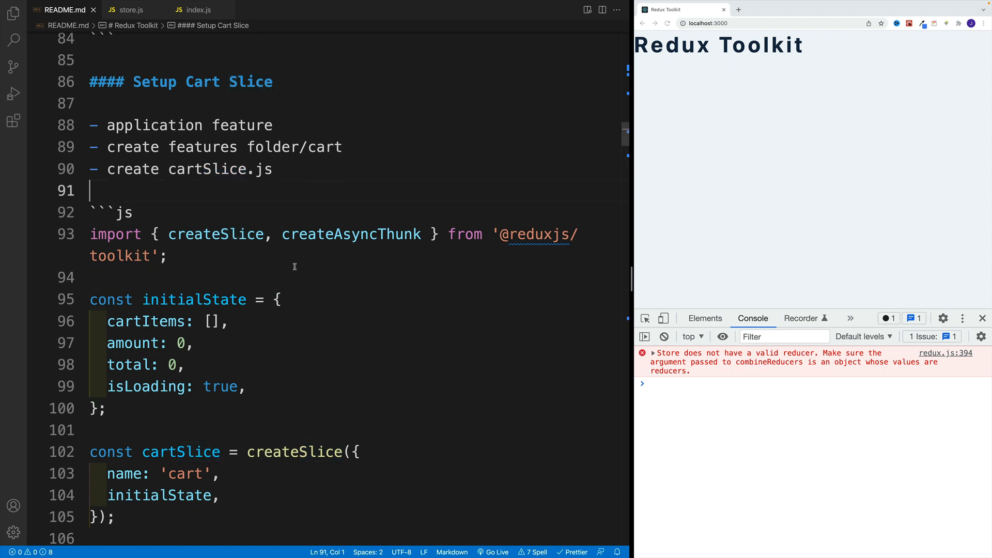
double_click(215, 234)
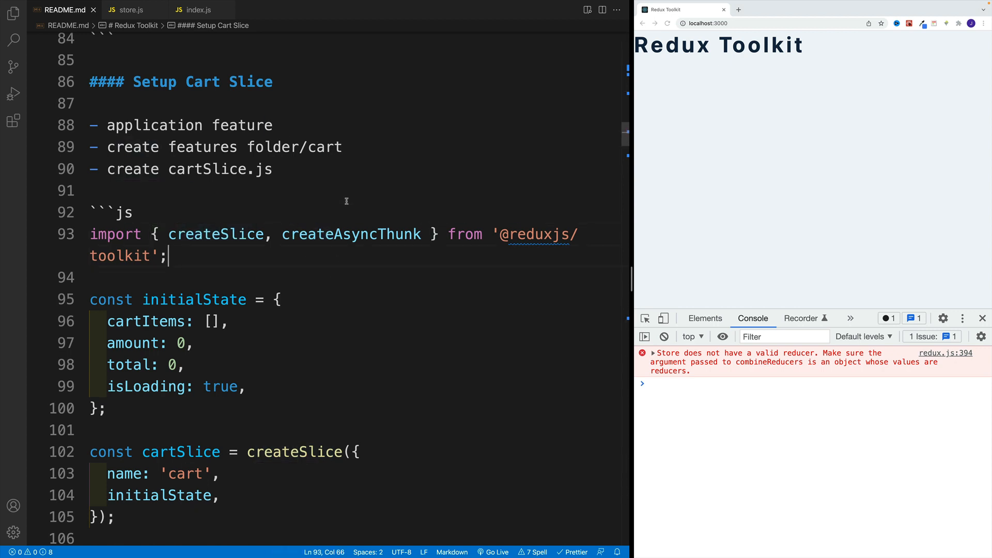
double_click(352, 234)
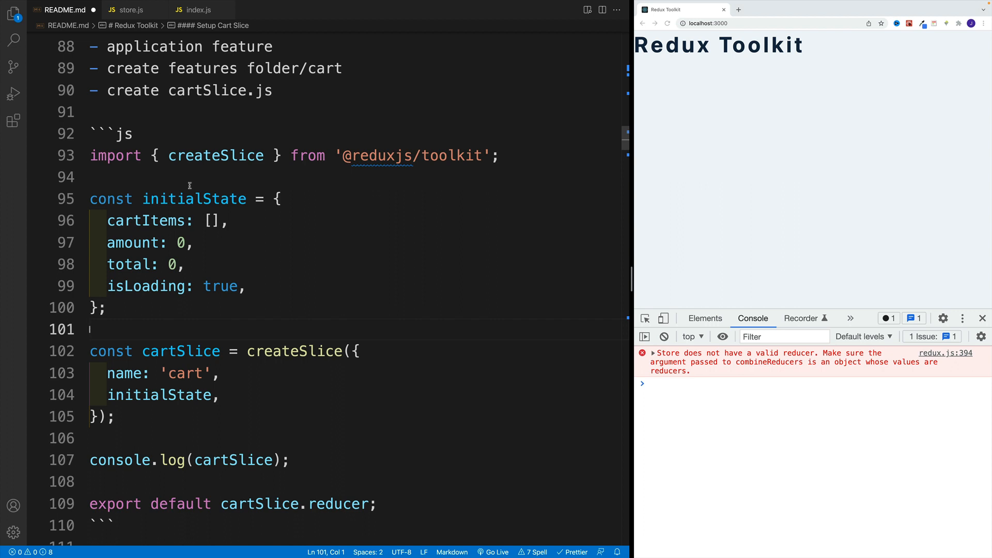
Select initialState in the README slice snippet and scroll toward the store.js section
double_click(194, 198)
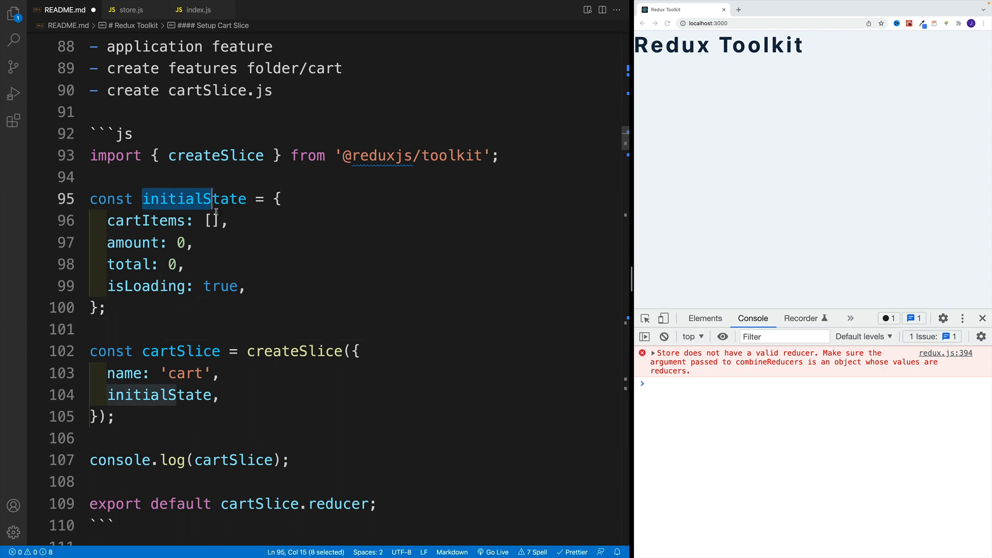
left_click(186, 264)
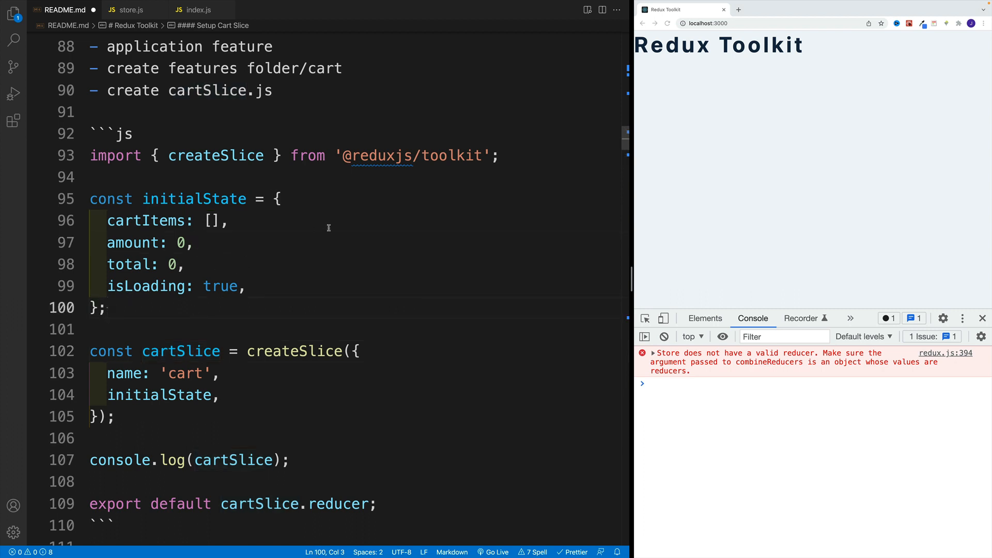
scroll("down", 3)
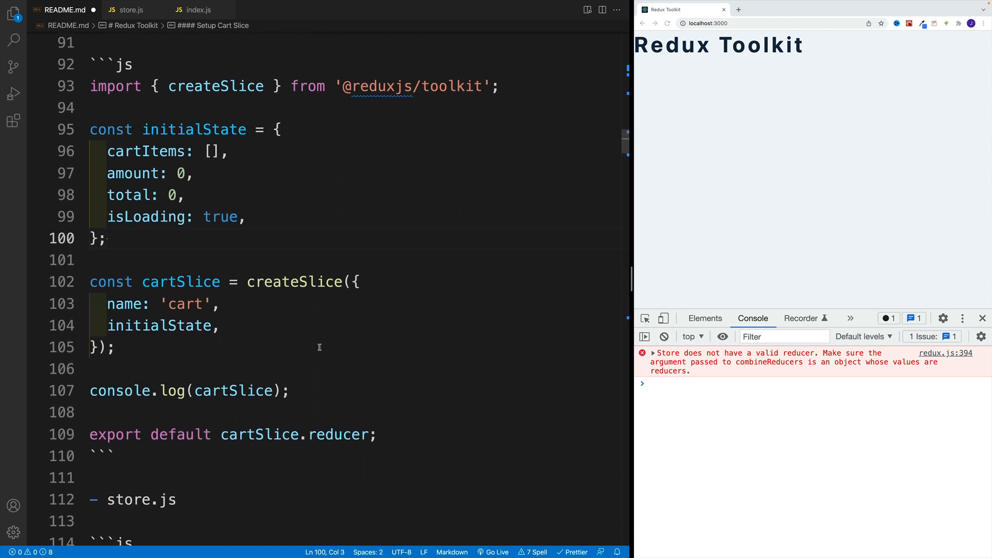
left_click(92, 413)
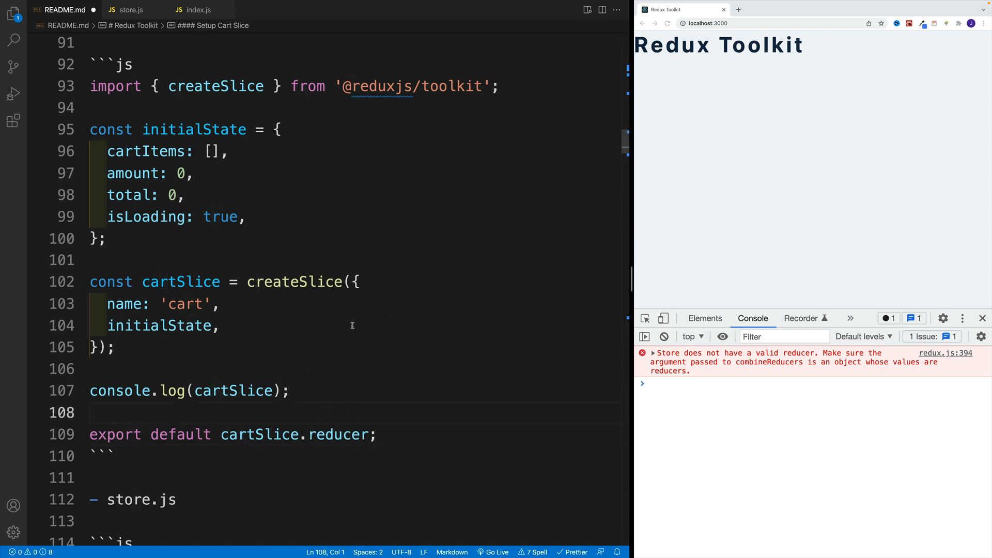
scroll("down", 3)
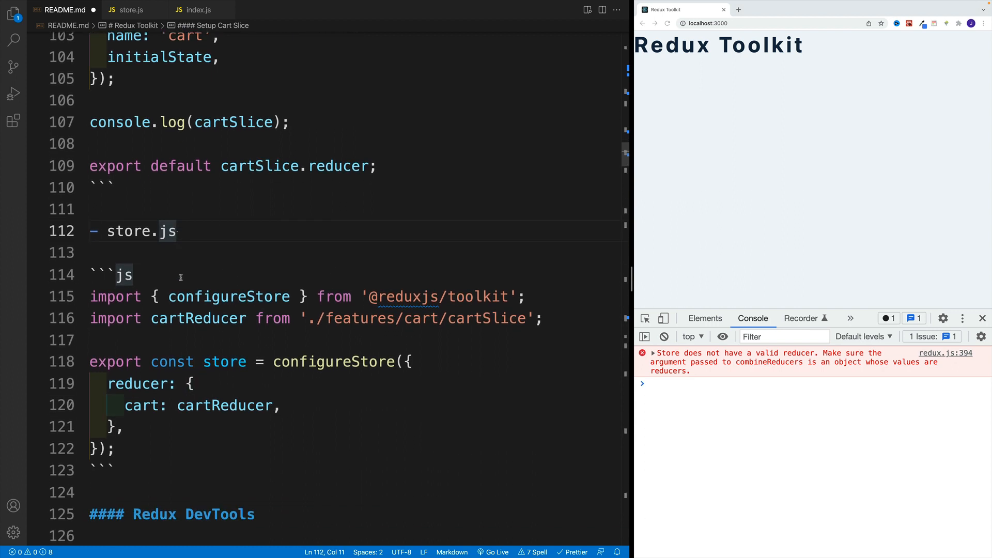
scroll("down", 3)
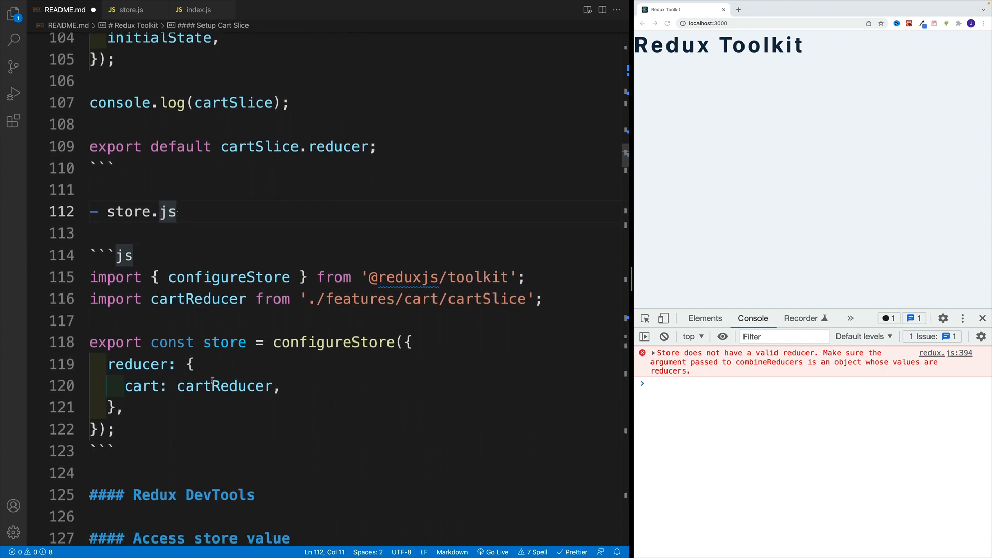
double_click(194, 299)
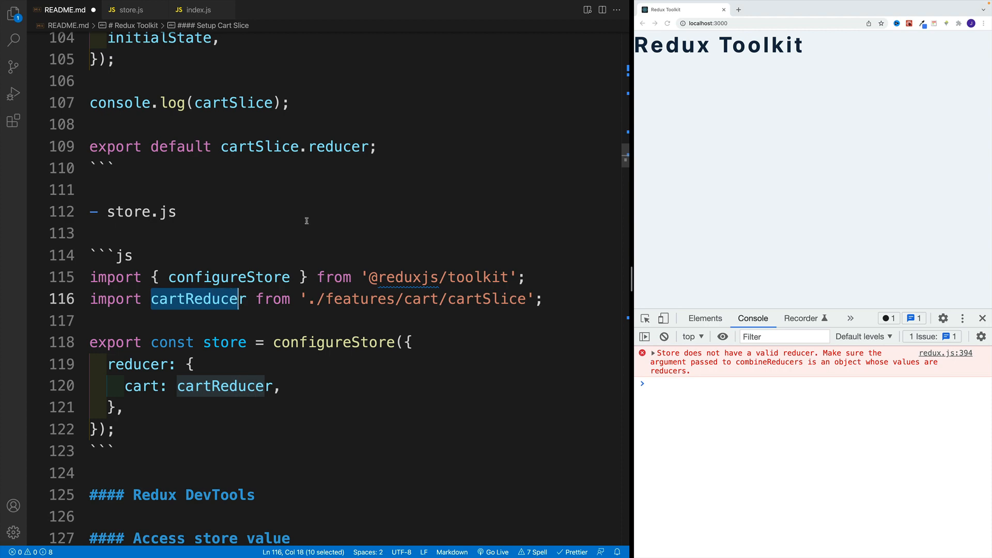
scroll("up", 3)
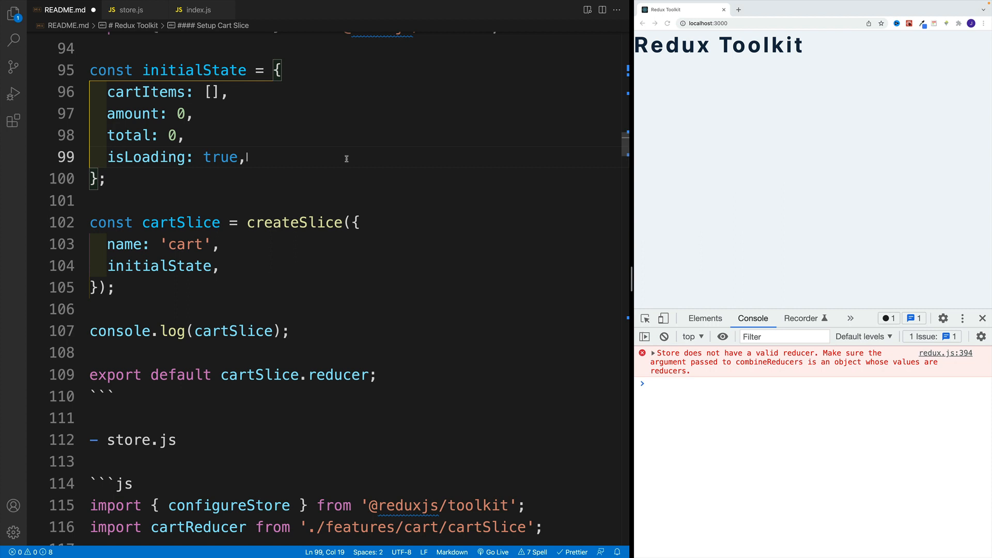
mouse_move(772, 139)
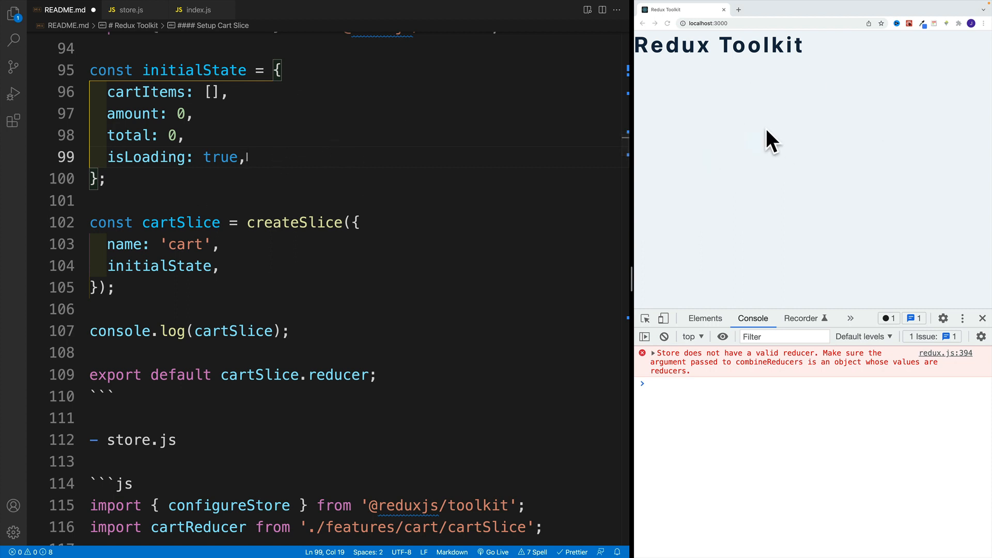
mouse_move(379, 250)
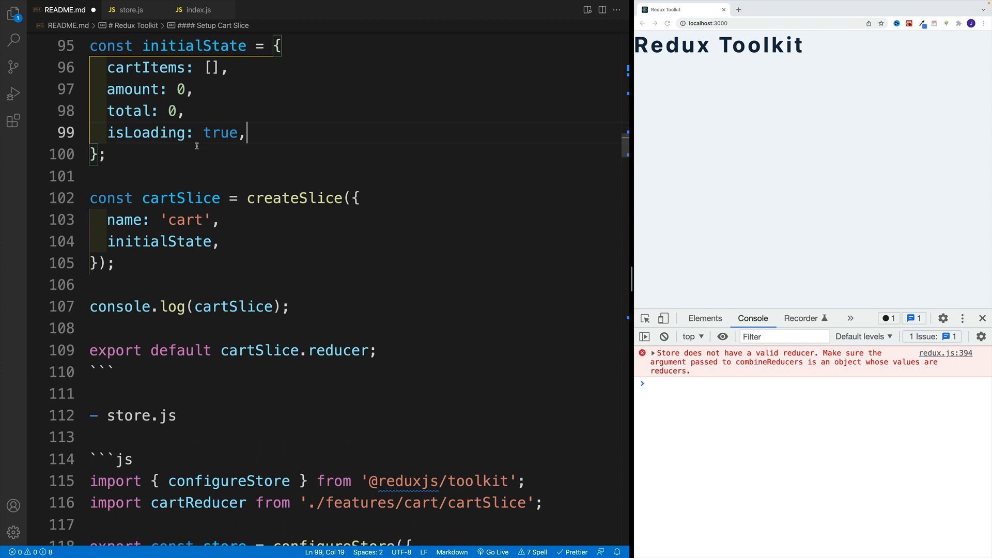
mouse_move(386, 162)
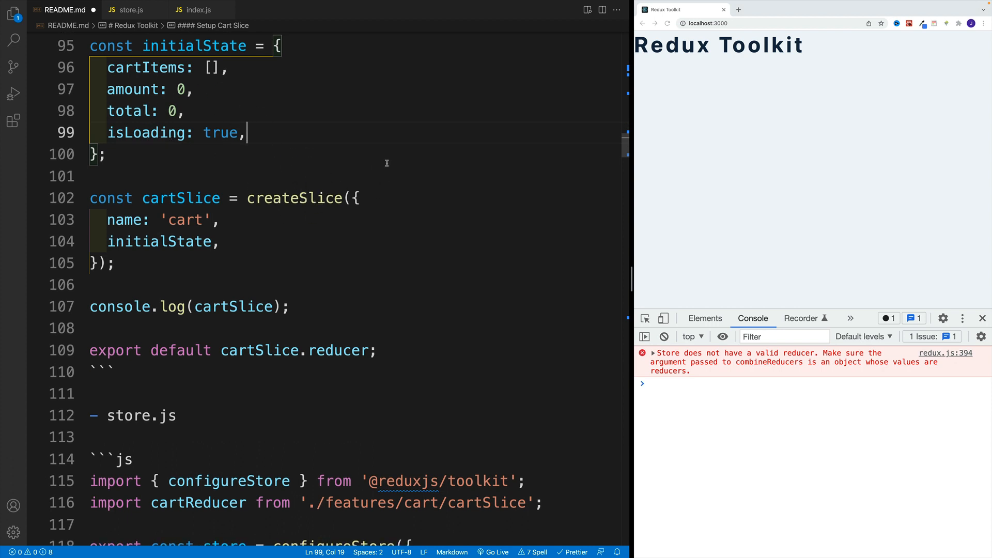
Scroll to the README store.js snippet and select the cart key in the reducer object
scroll("down", 3)
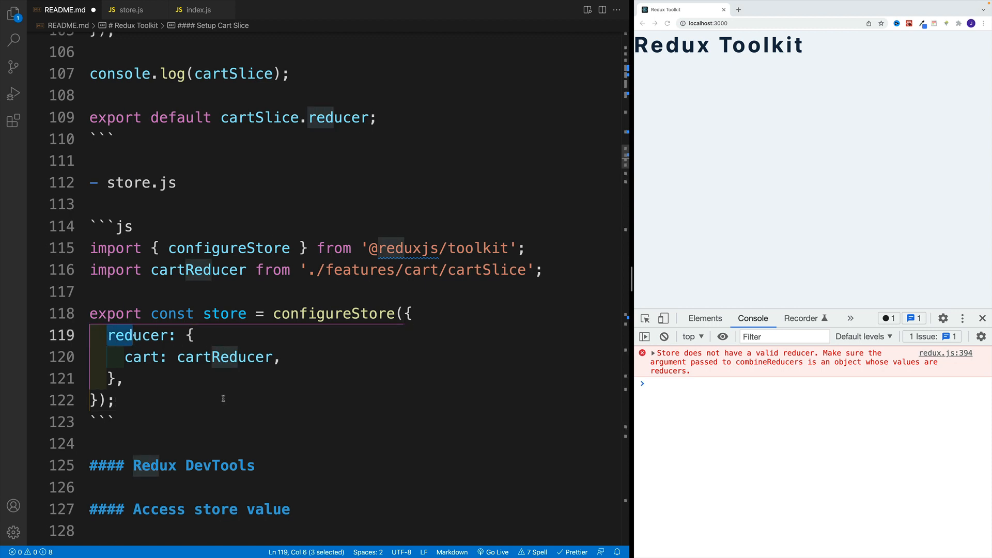
mouse_move(611, 326)
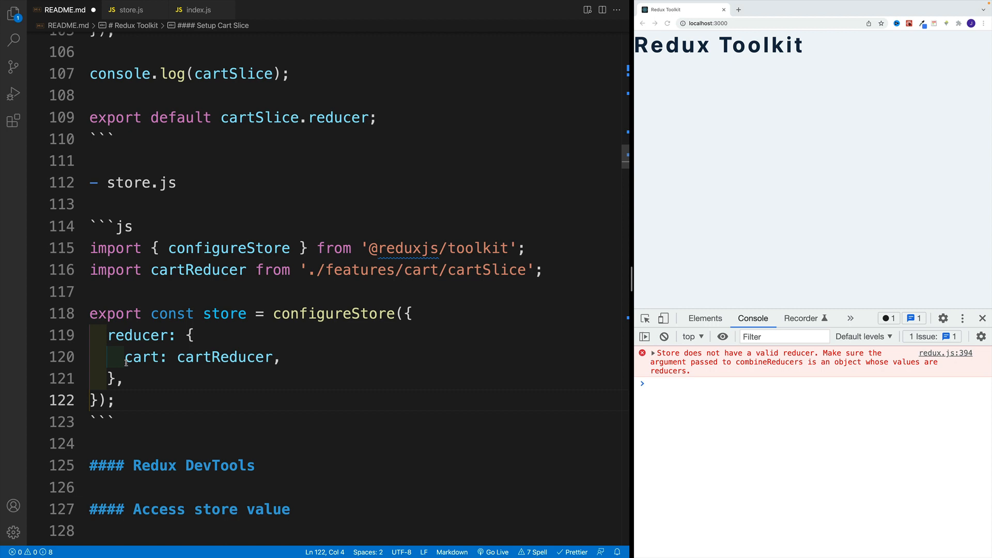
double_click(142, 357)
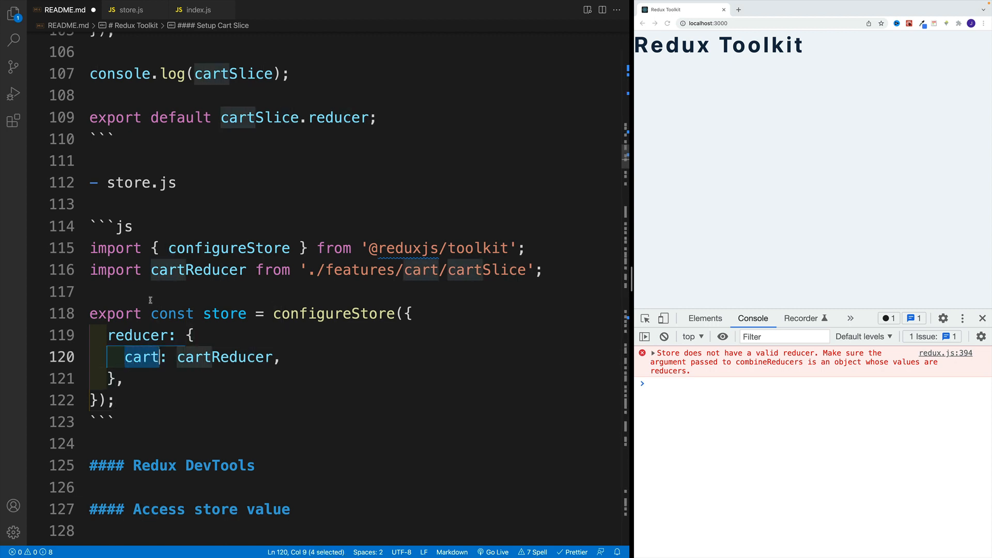
mouse_move(187, 183)
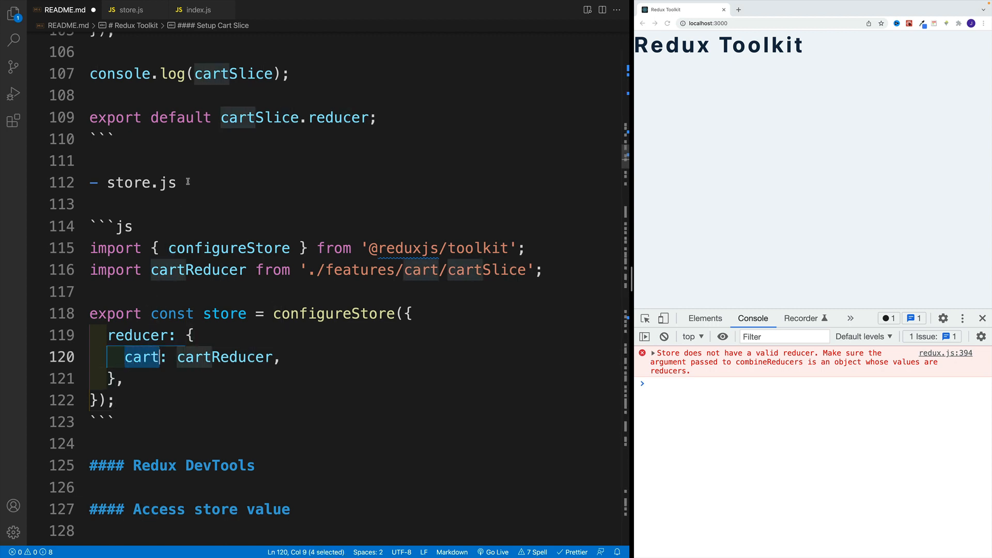
mouse_move(319, 164)
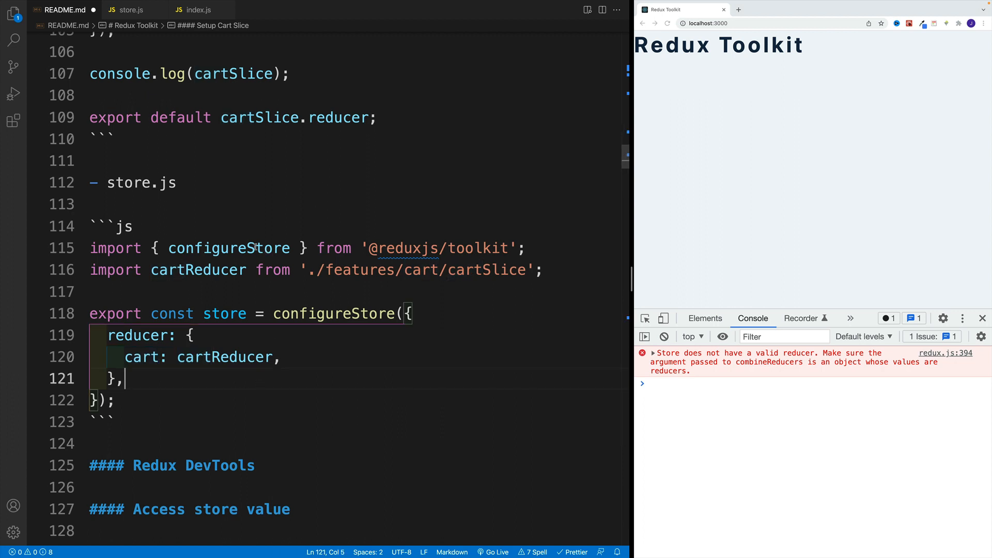
double_click(140, 357)
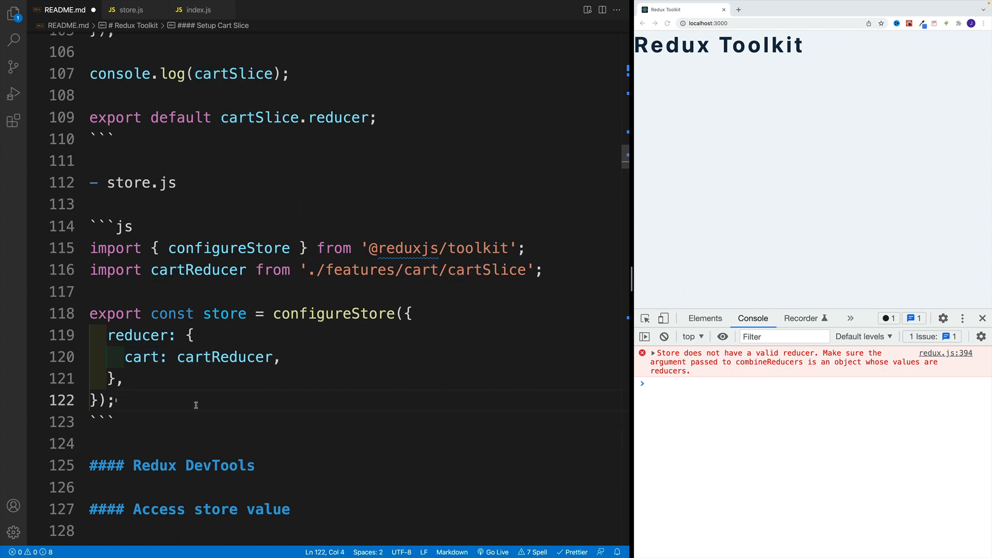
mouse_move(675, 221)
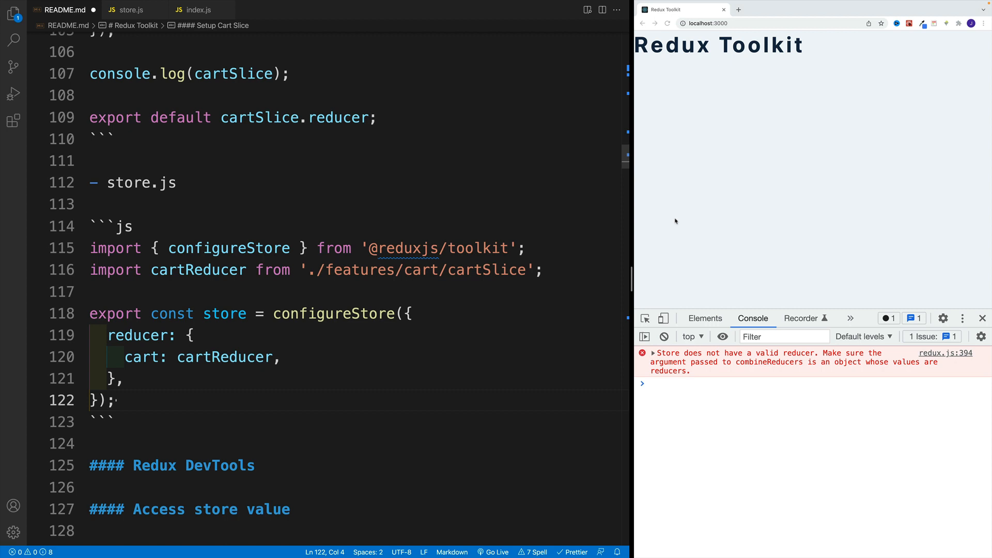
mouse_move(755, 145)
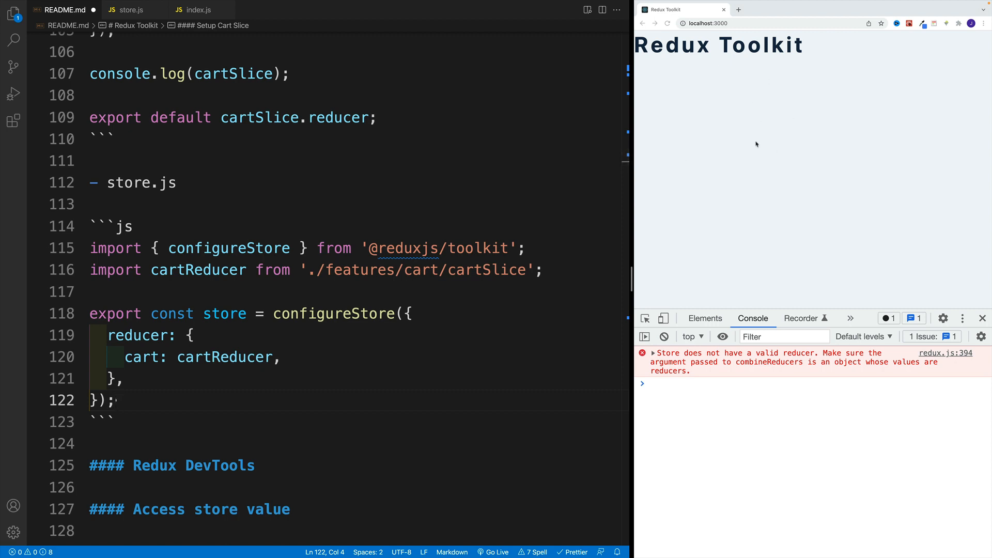
double_click(143, 357)
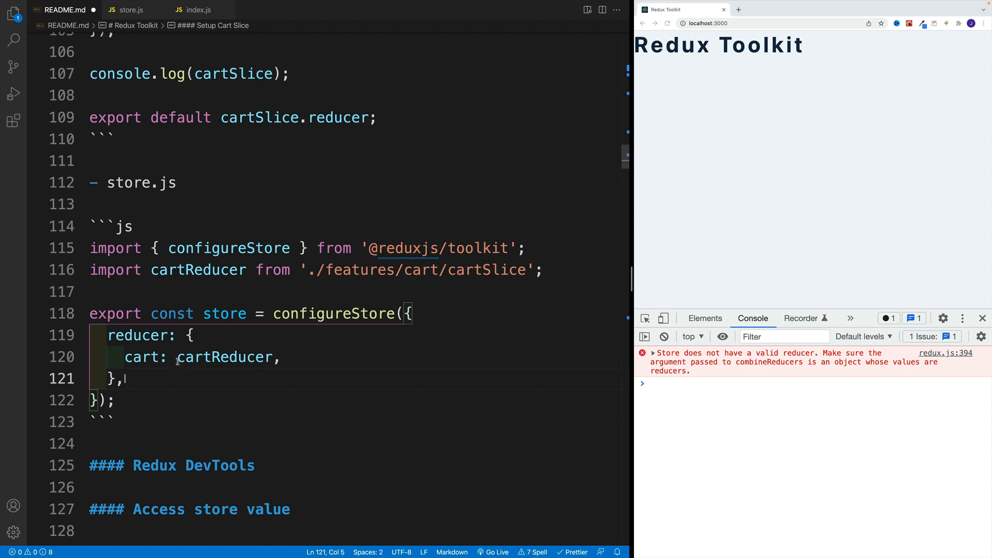
double_click(224, 357)
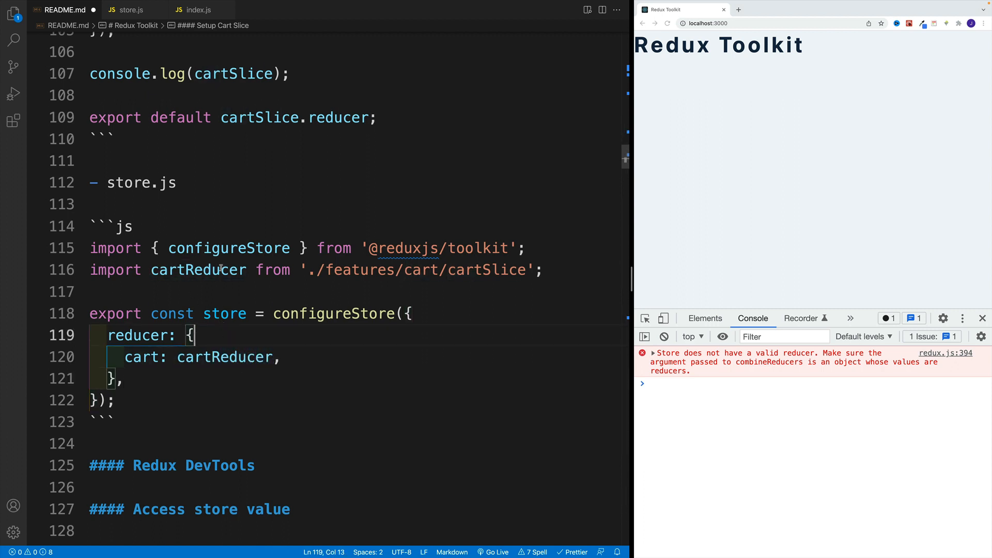
Scroll back up and select the four initialState properties: cartItems, amount, total, isLoading
scroll("up", 3)
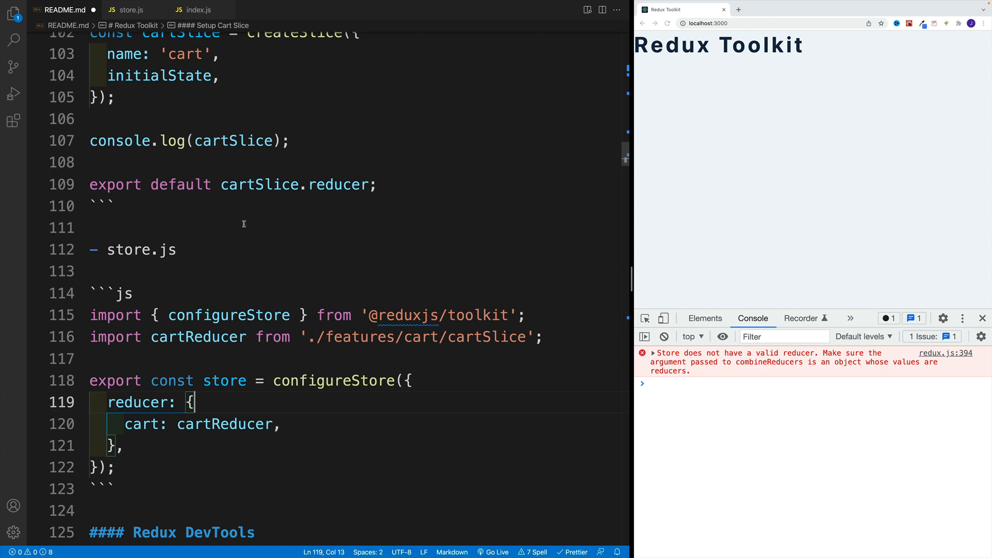
scroll("up", 3)
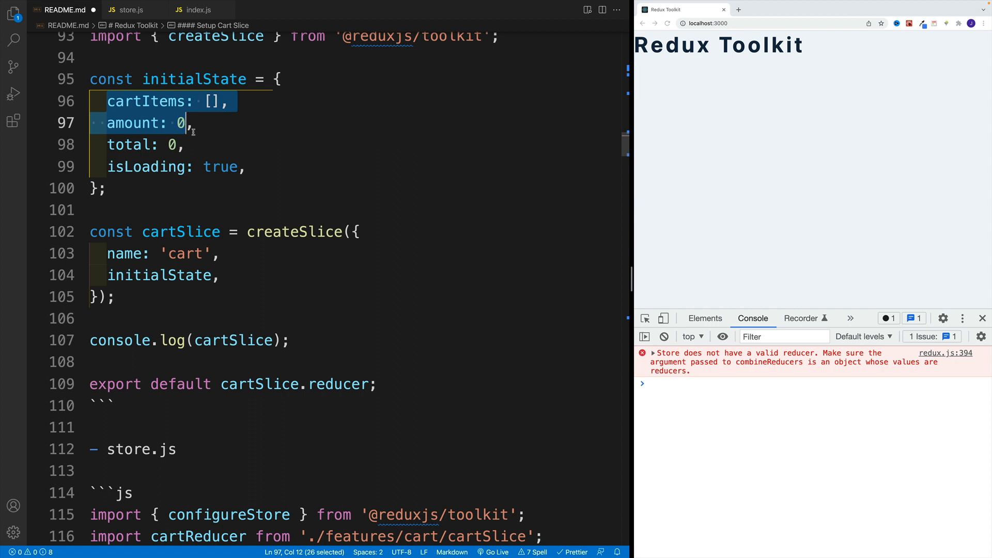
left_click_drag(191, 123, 245, 167)
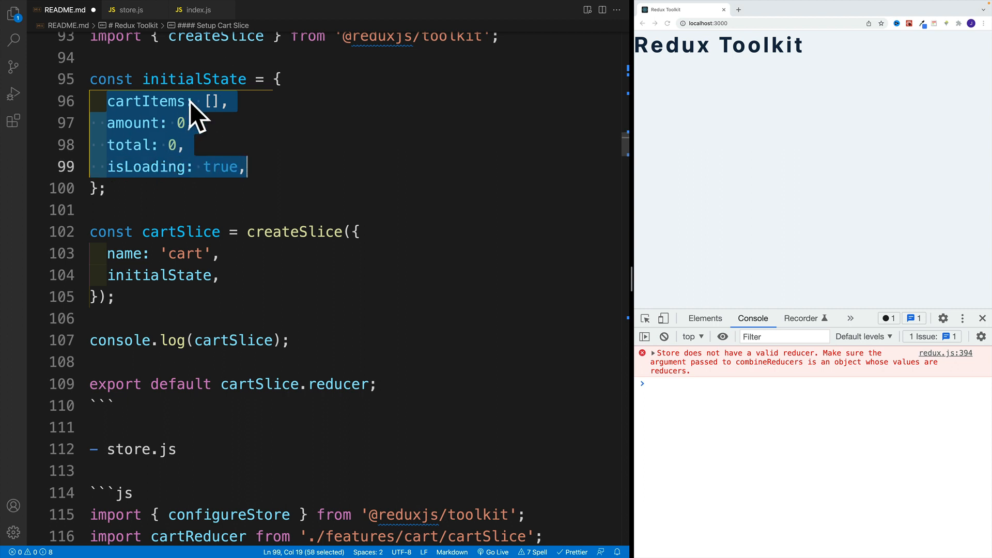
left_click(428, 184)
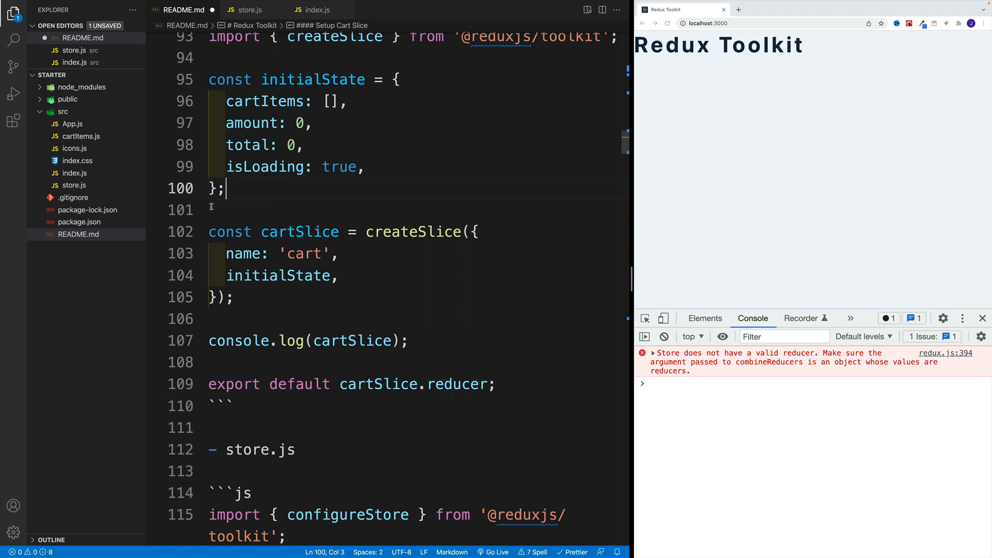
Create a 'features' folder inside src
right_click(62, 112)
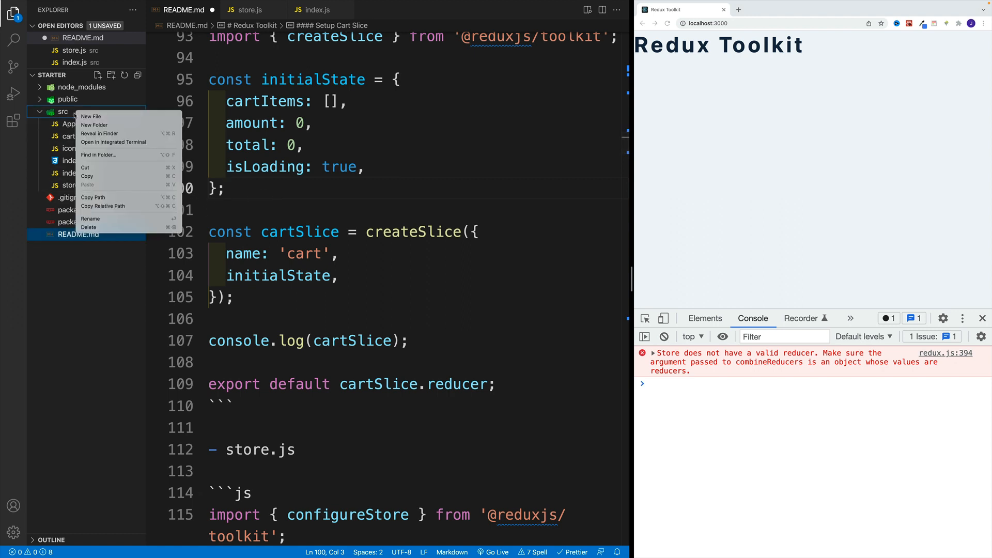
left_click(92, 116)
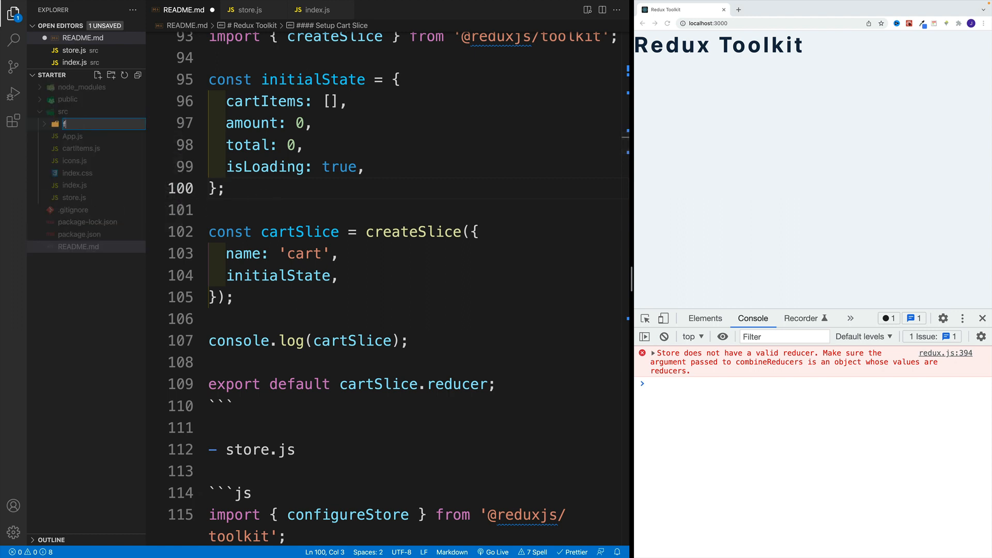
type("eatures")
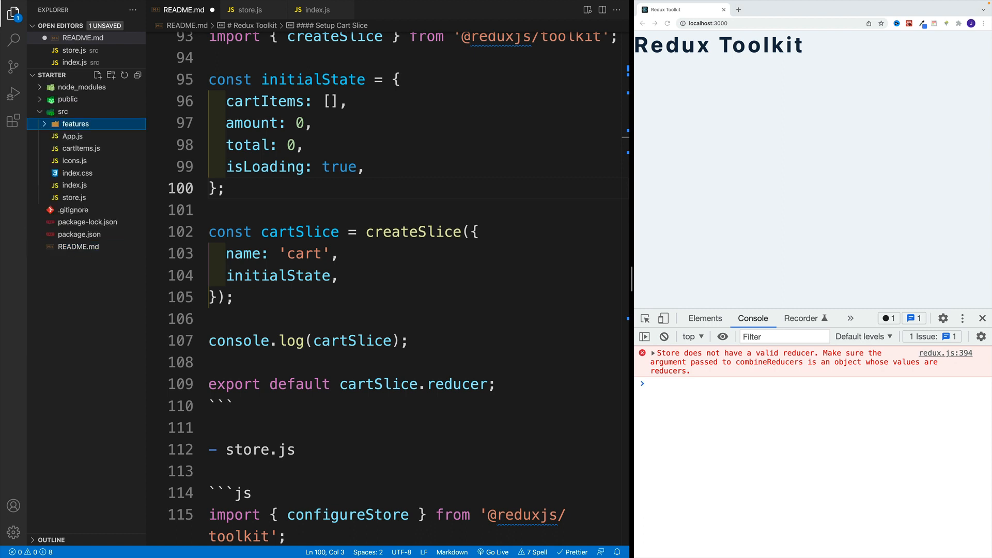
left_click(75, 123)
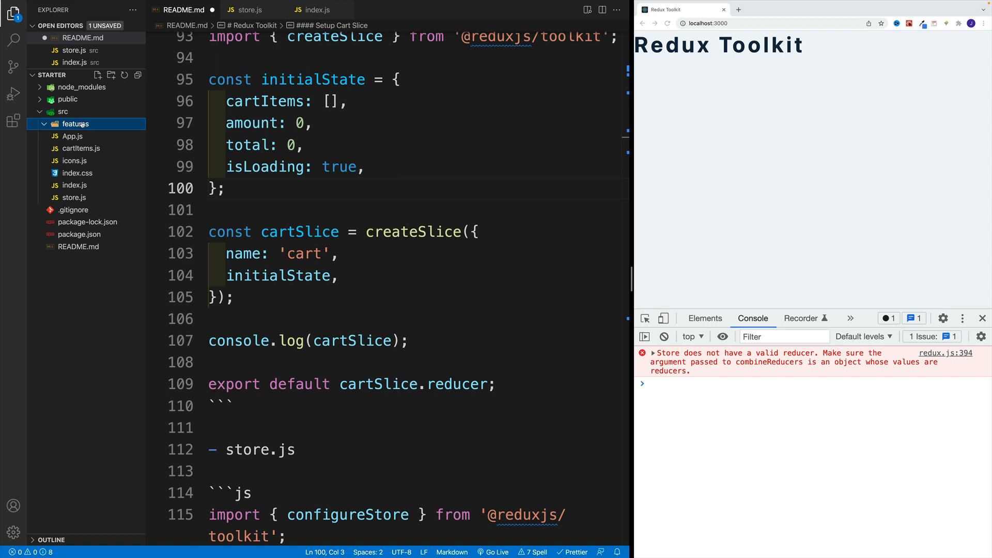
Add a 'cart' folder inside features holding a new cartSlice.js file
right_click(75, 124)
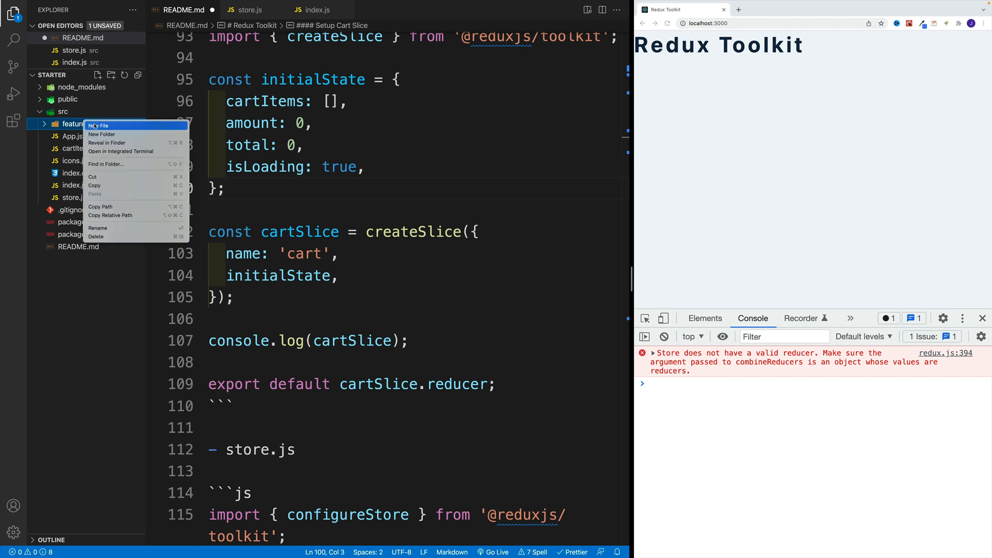
left_click(102, 135)
type("cart")
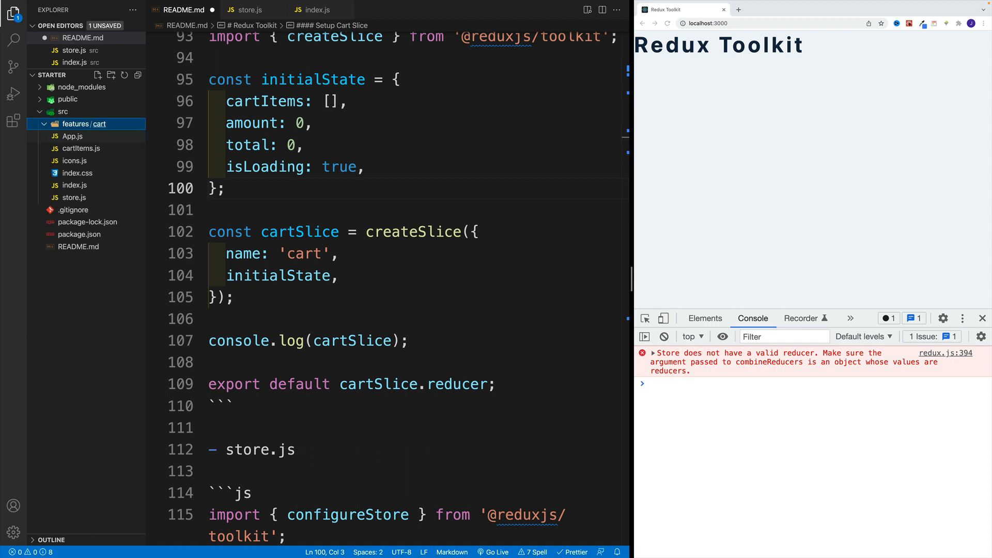
left_click(98, 74)
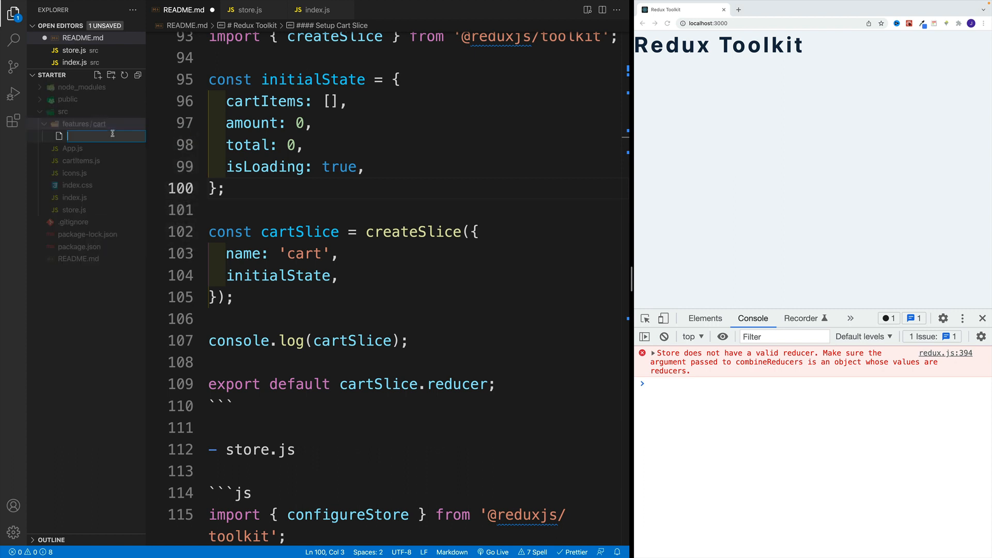
type("cart")
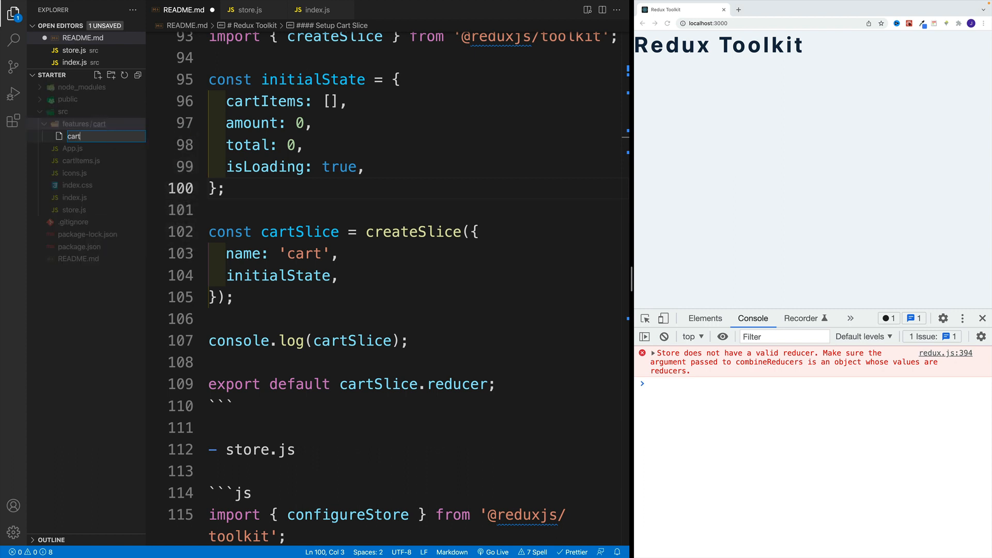
key("Enter")
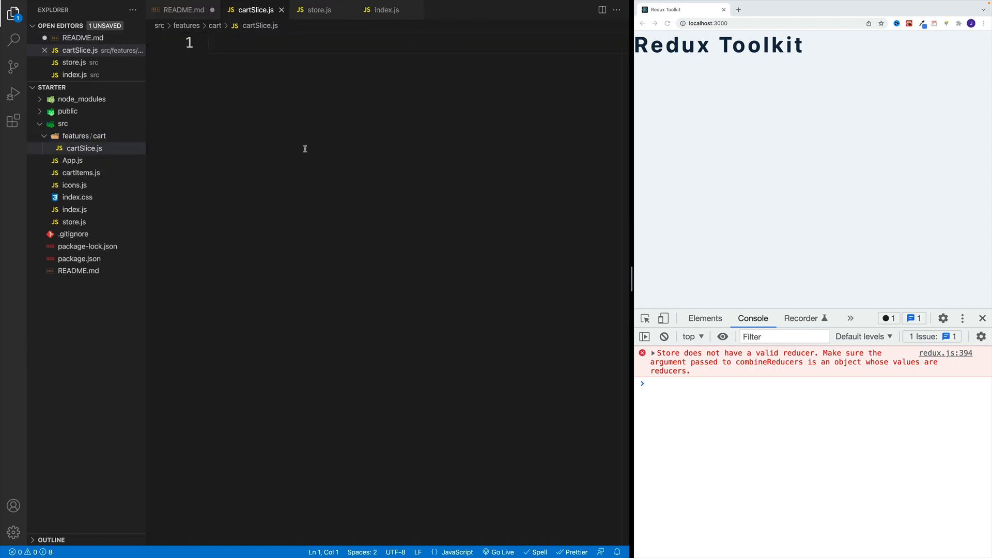
Import createSlice at the top of cartSlice.js
type("import {}")
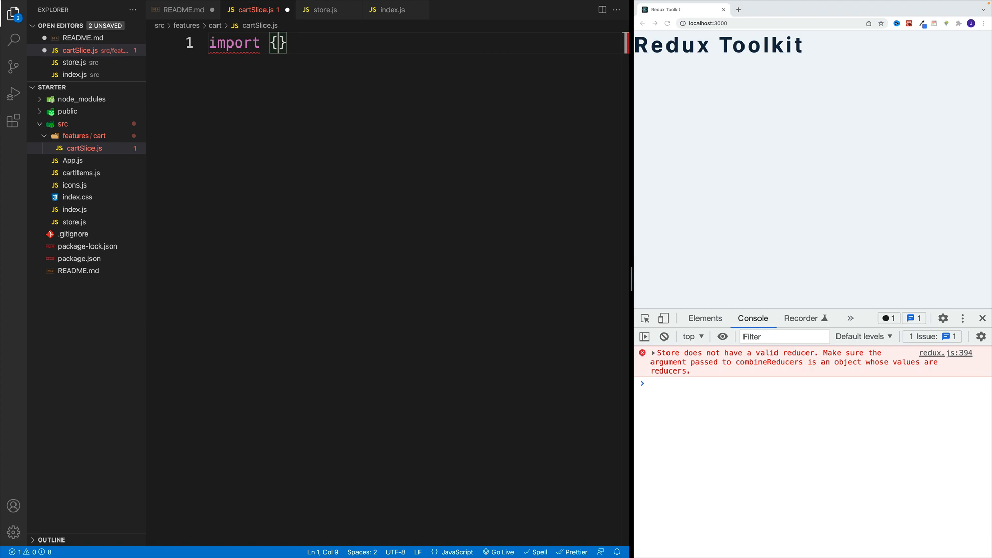
type("createSlice")
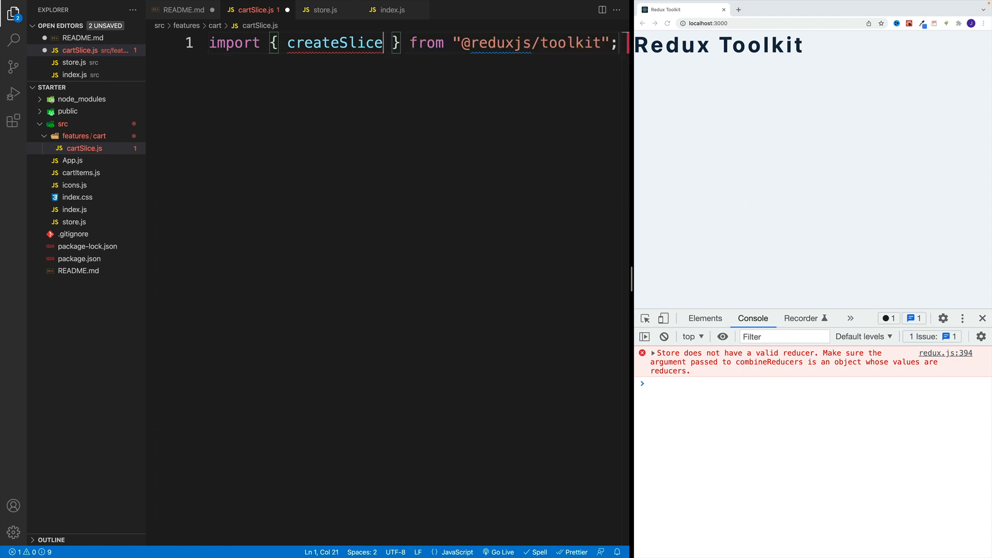
left_click(14, 13)
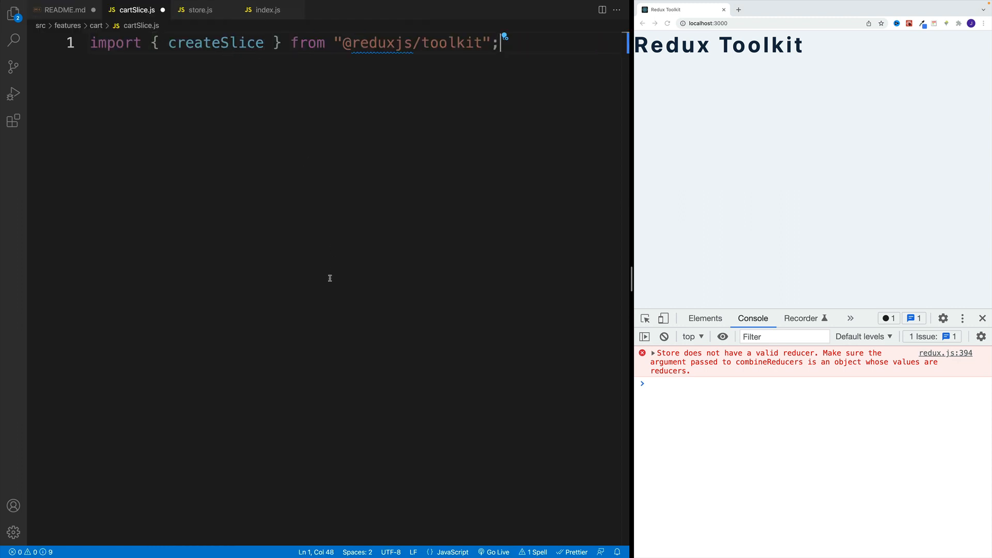
key("Enter")
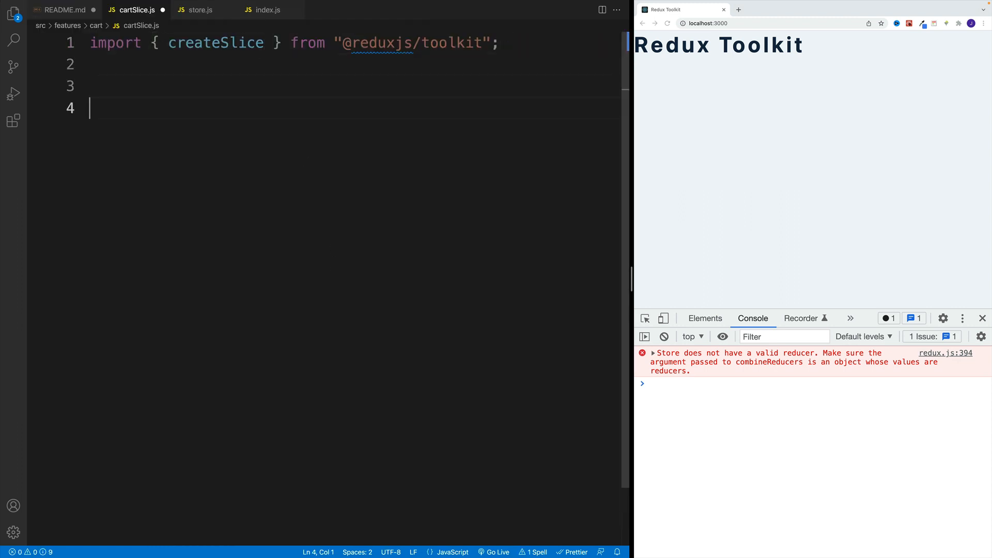
Define const cartSlice with createSlice, name 'cart' and initialState
type("const")
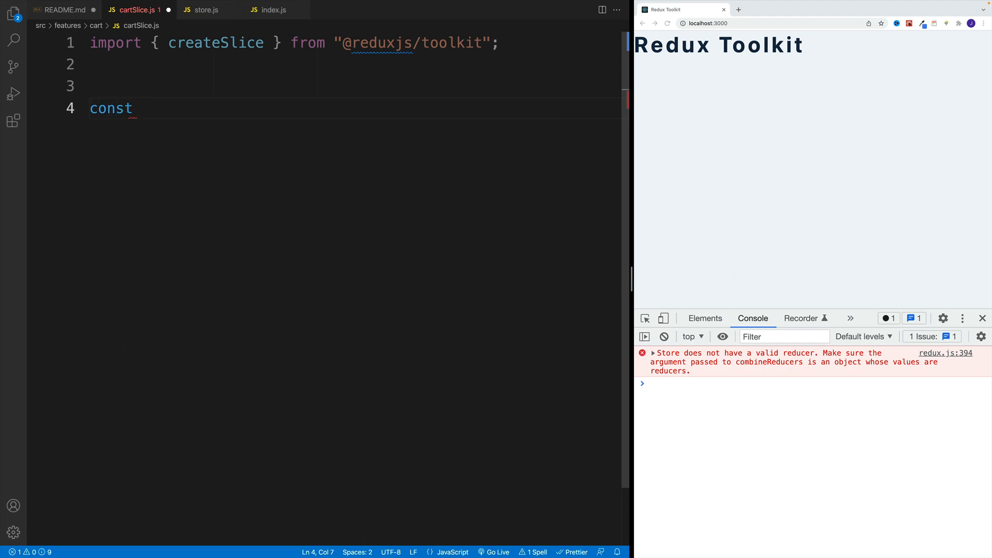
type("cartSlice = createSlice({")
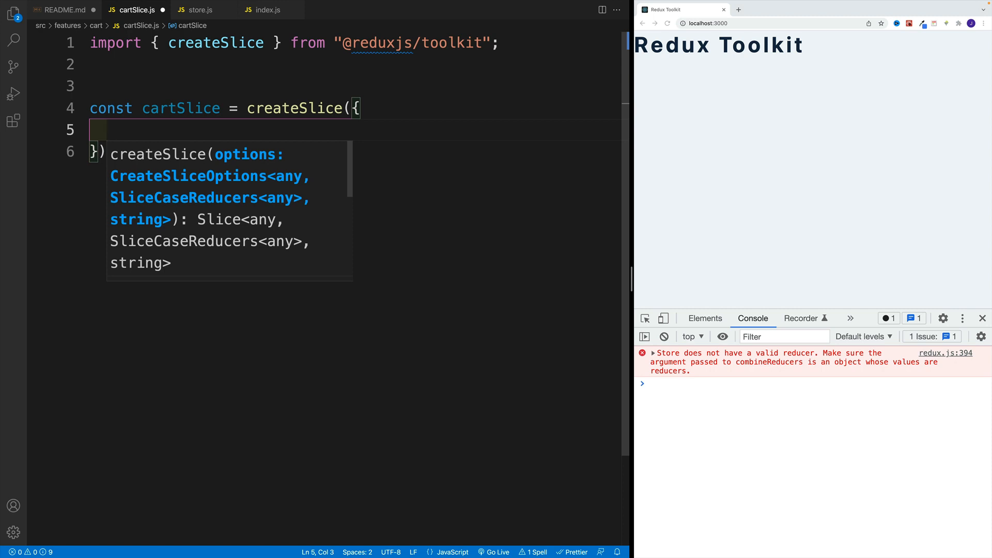
type("name:")
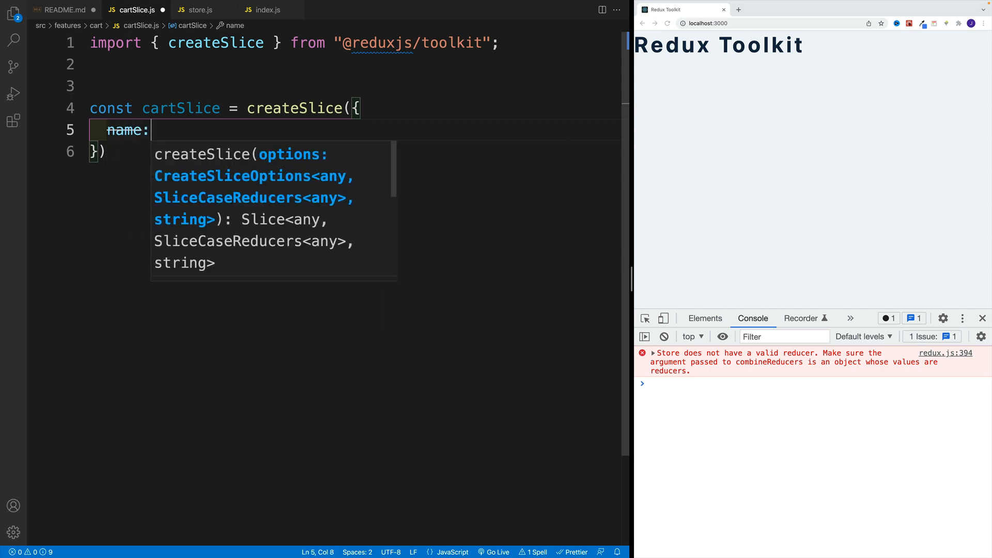
type("'cart'")
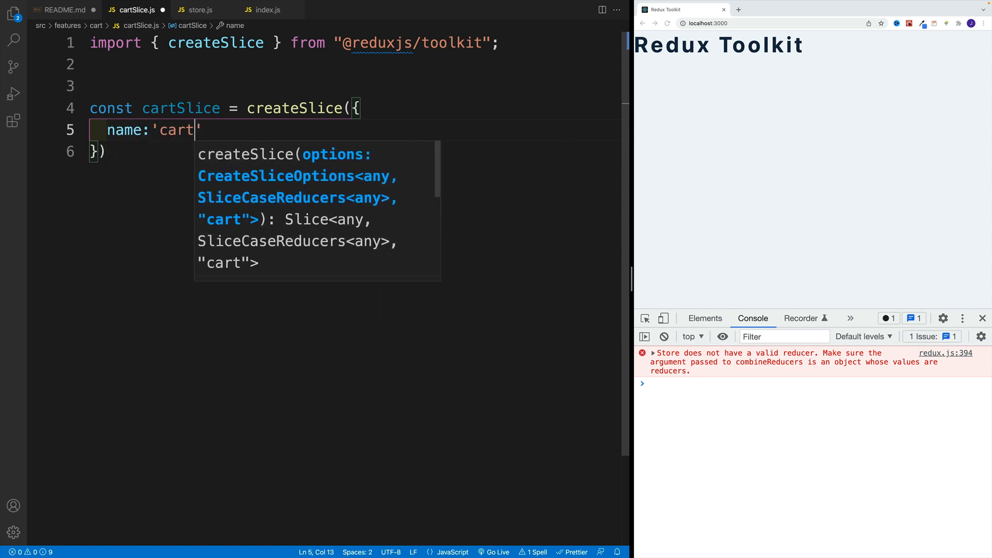
type("',")
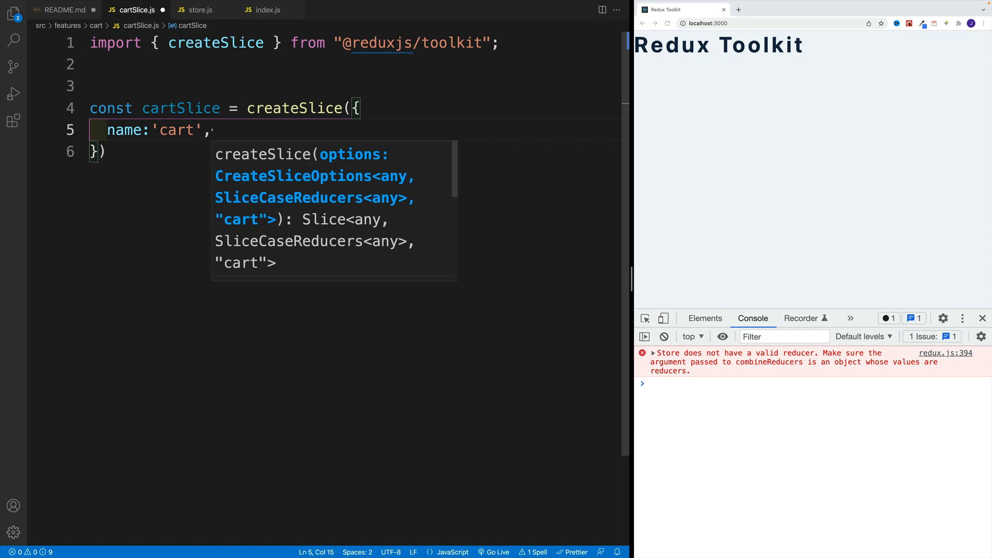
type("initialState")
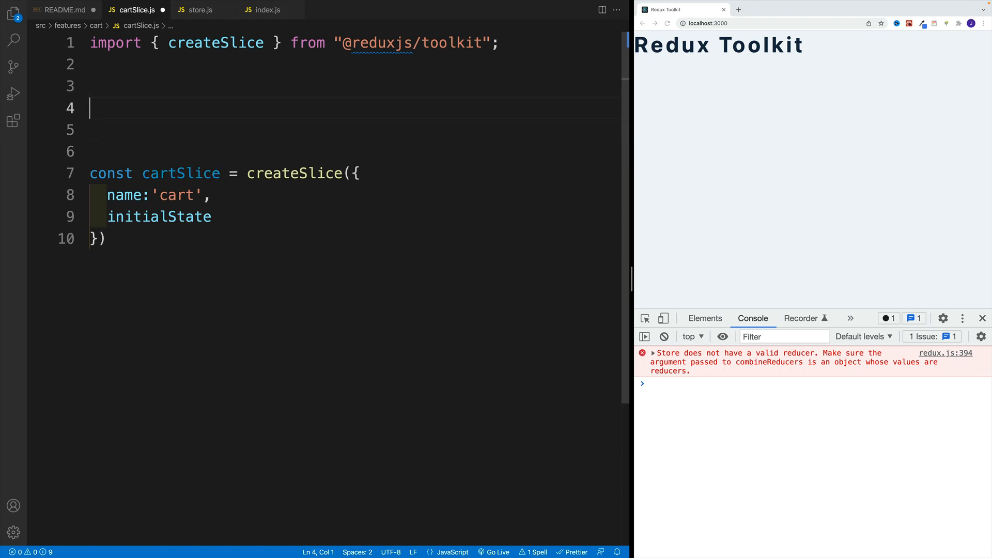
Add const initialState with cartItems: [] and amount: 0 above the slice
type("const initialState = {")
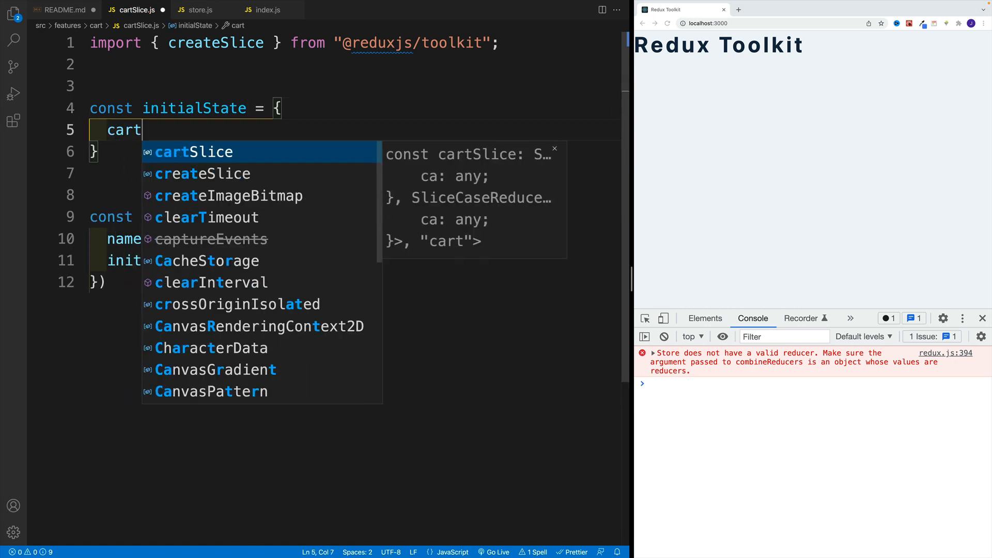
type("Items")
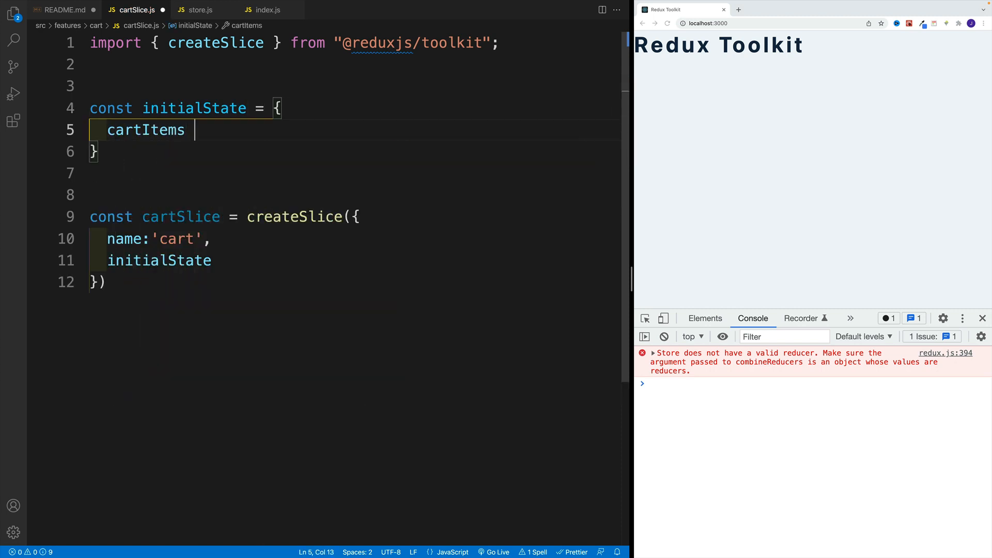
type(":")
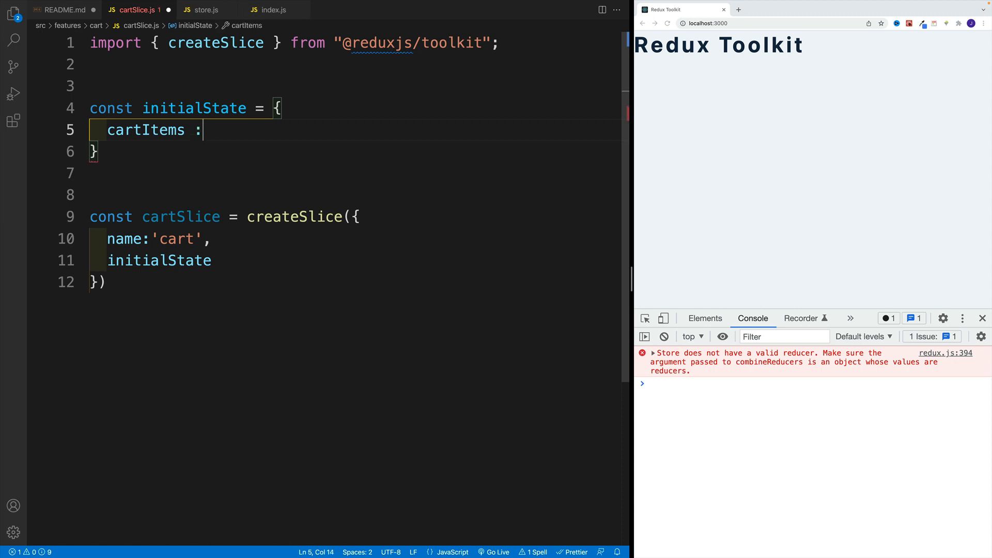
type("[],")
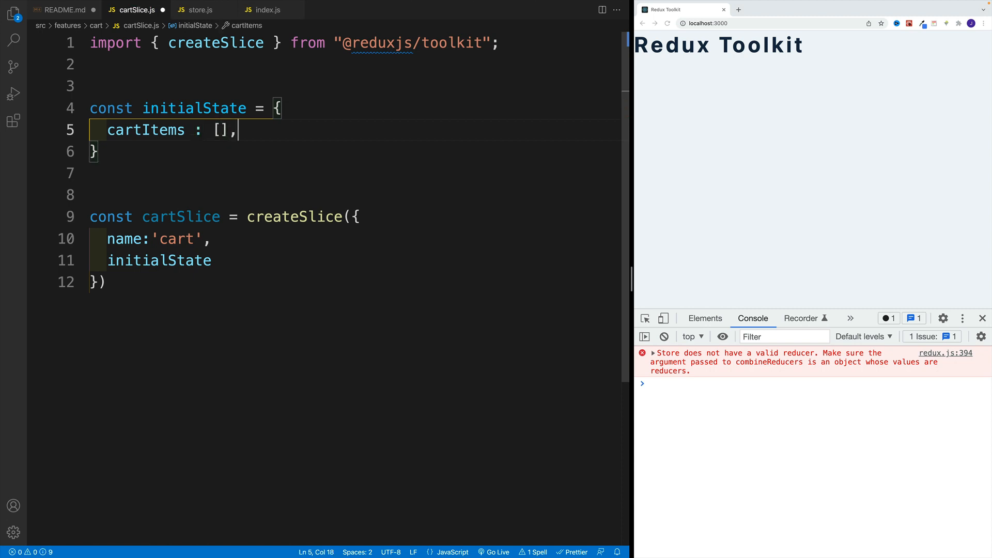
key("Enter")
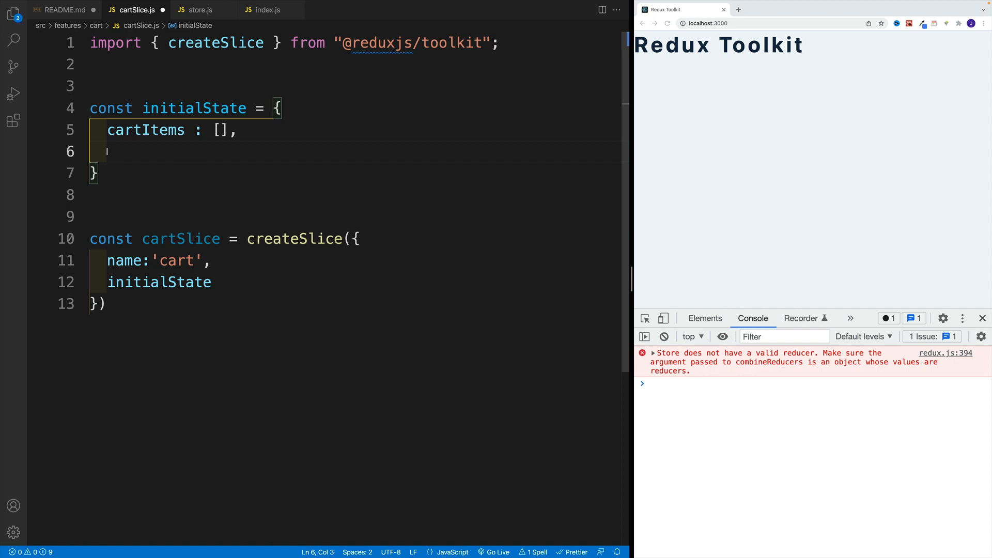
type("amount:")
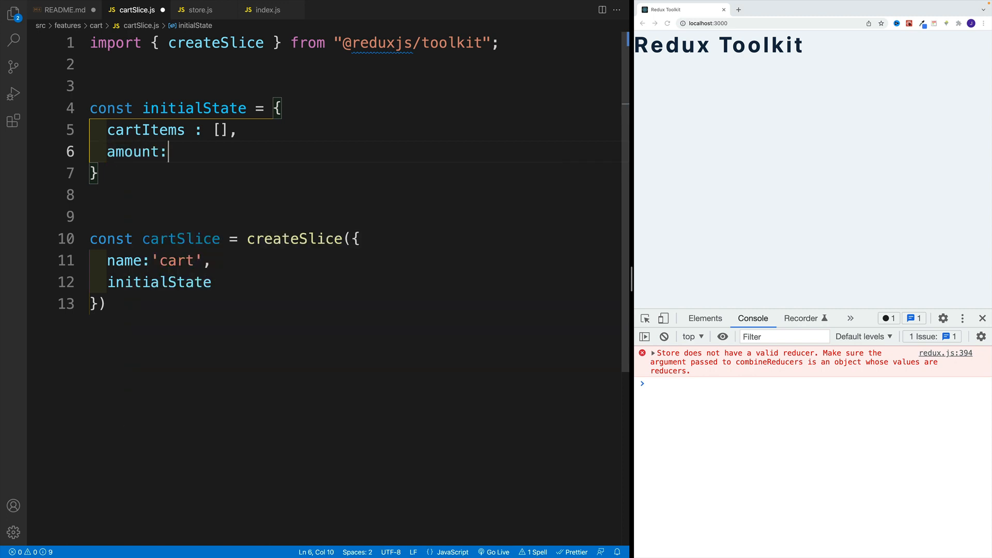
type("0,")
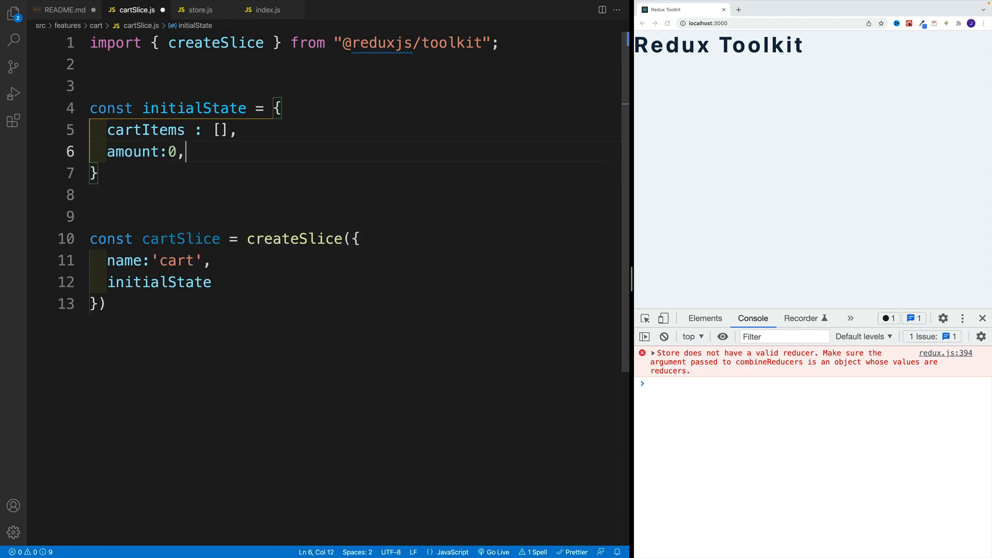
key("Enter")
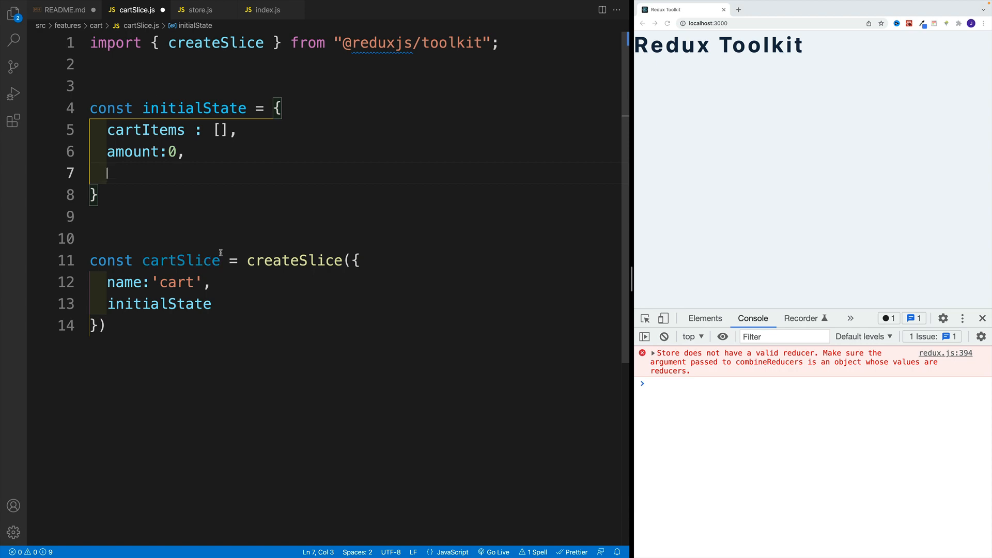
left_click(219, 130)
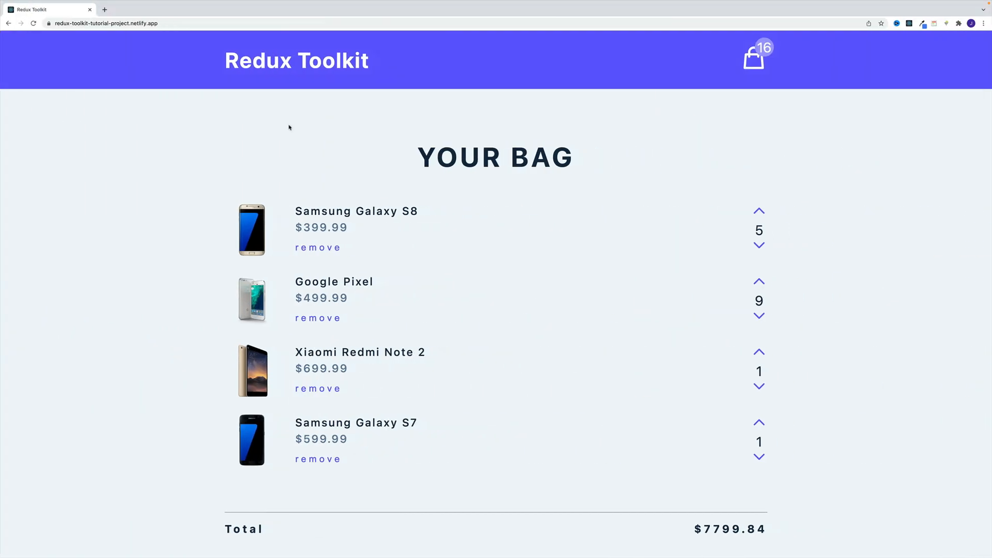
mouse_move(646, 236)
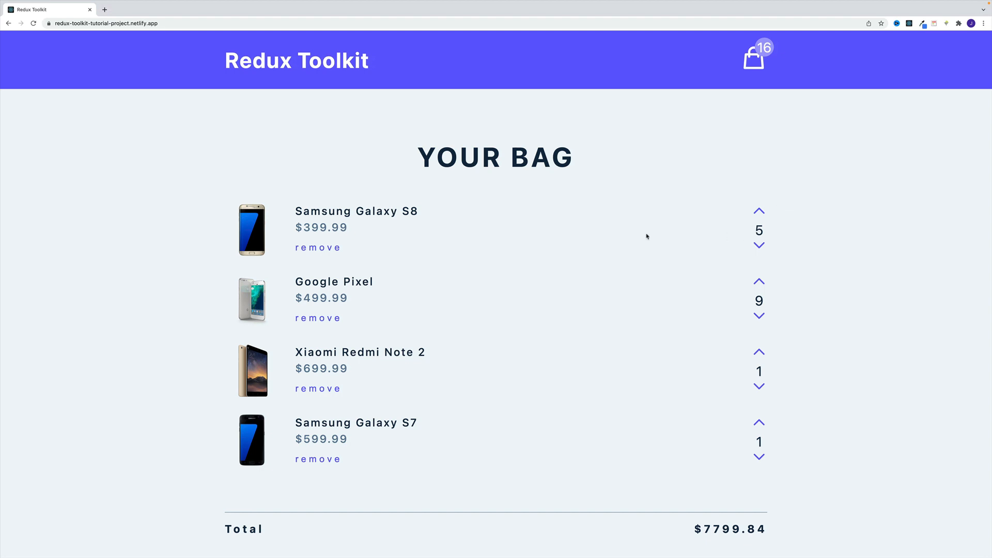
mouse_move(735, 234)
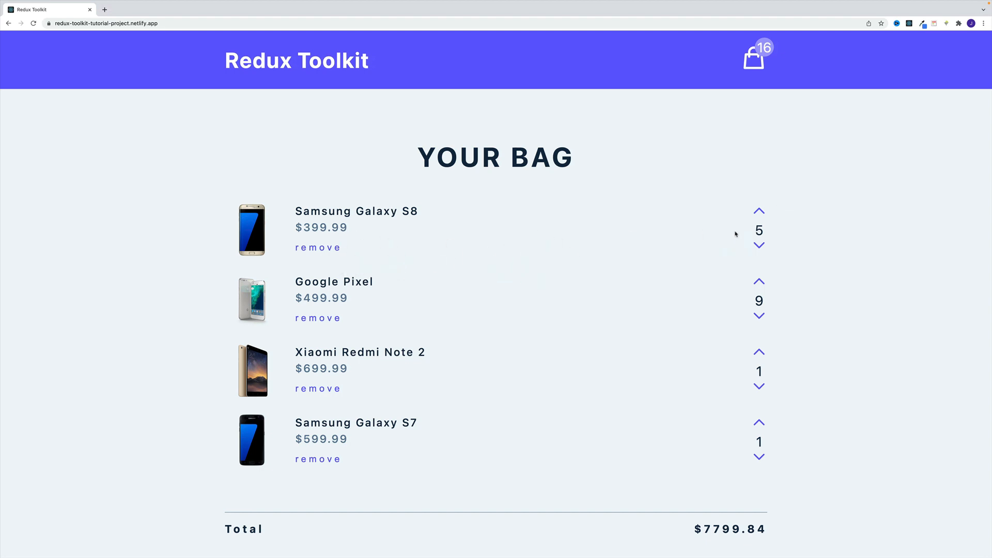
mouse_move(759, 290)
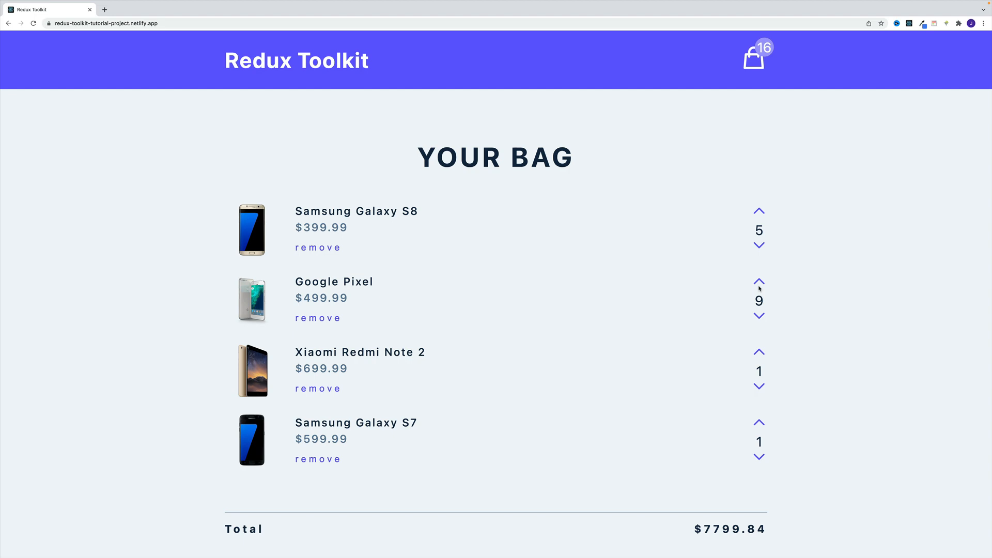
mouse_move(255, 247)
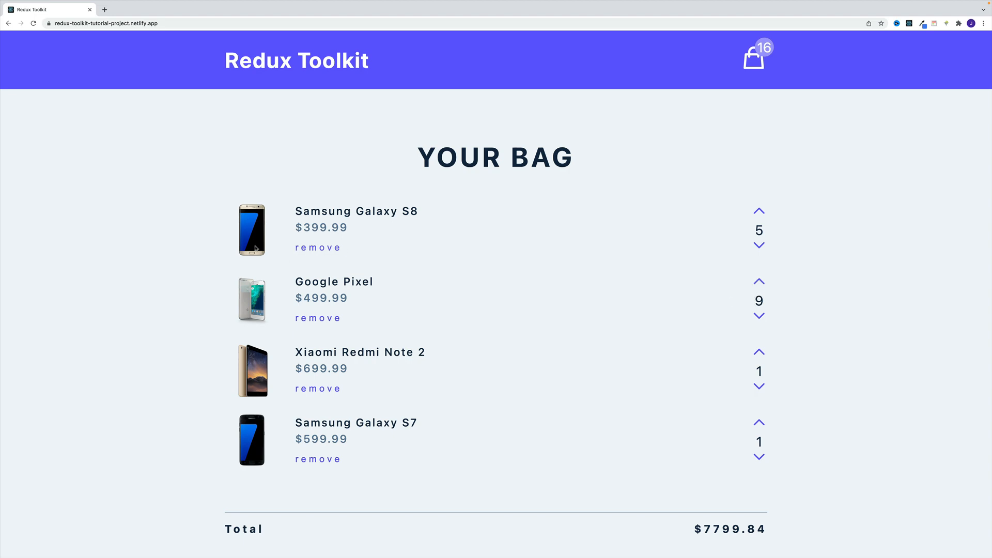
mouse_move(766, 61)
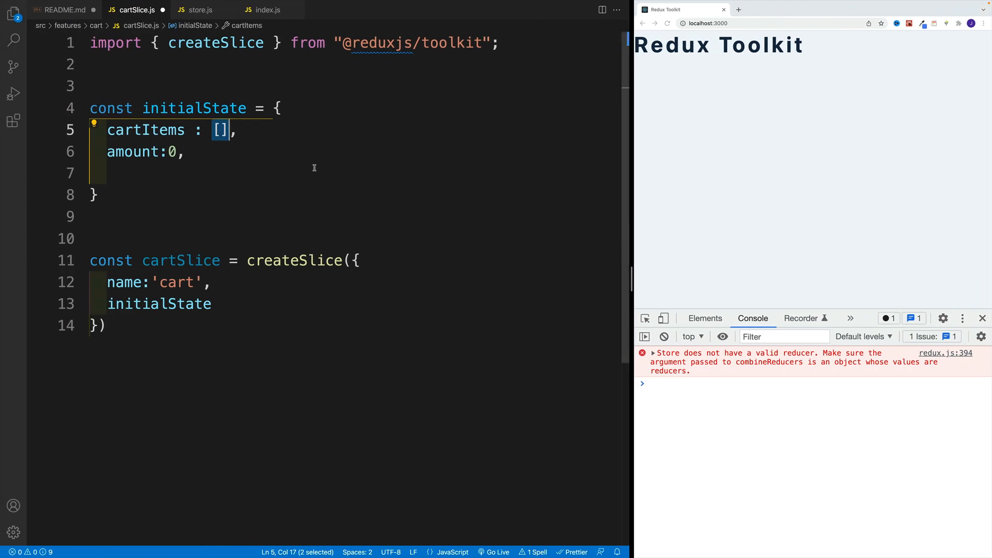
Add total: 0 and isLoading: true to initialState, save, and begin a console.log
type("total:")
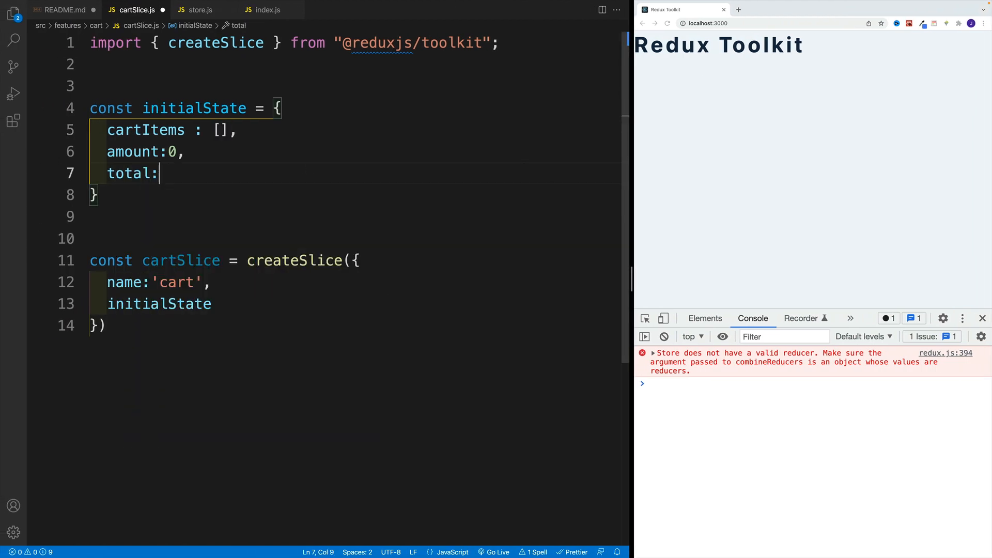
type("0,")
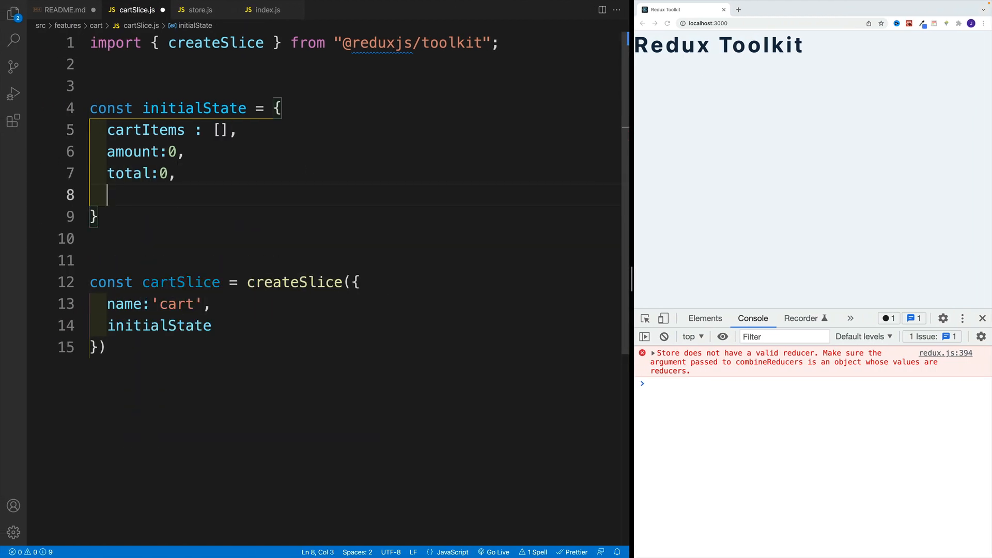
type("isLo")
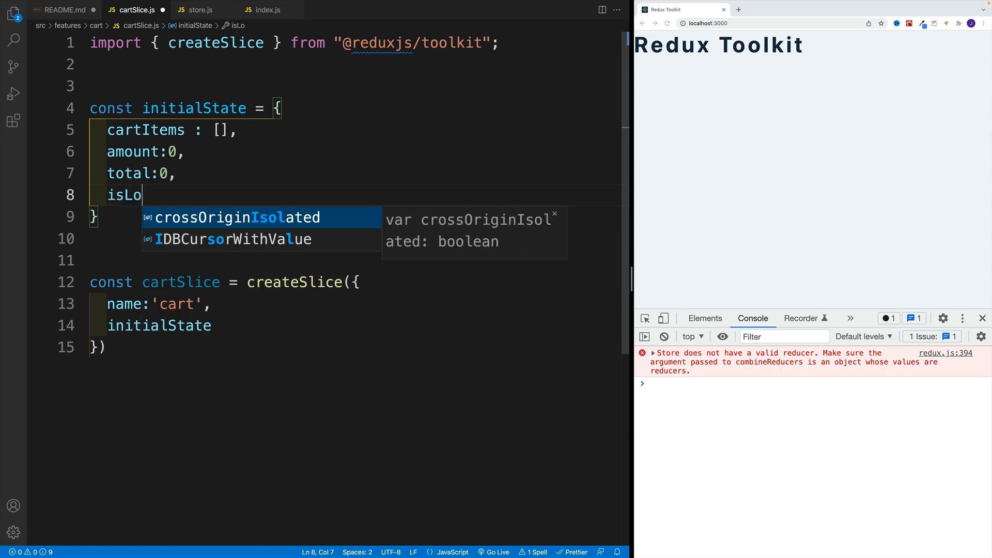
type("ading:f")
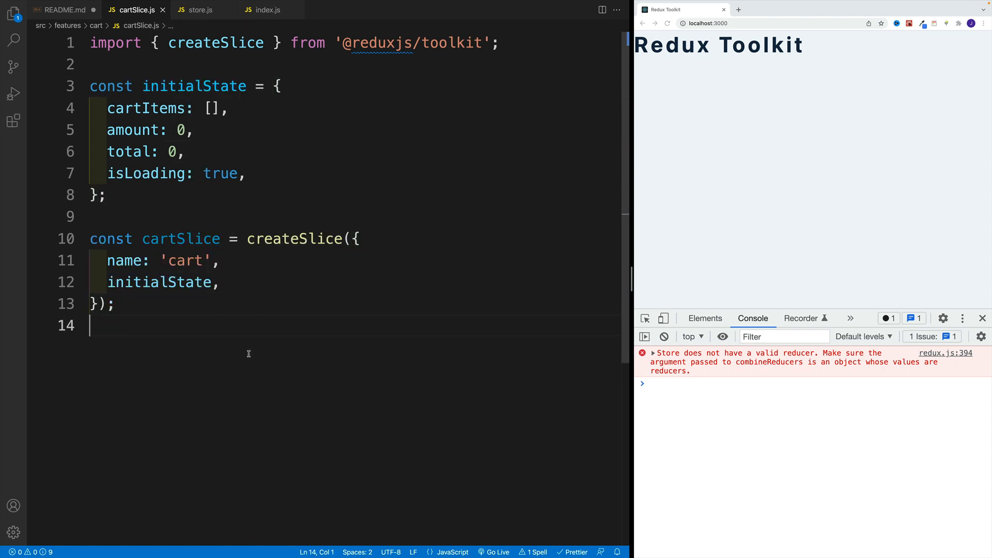
left_click(115, 303)
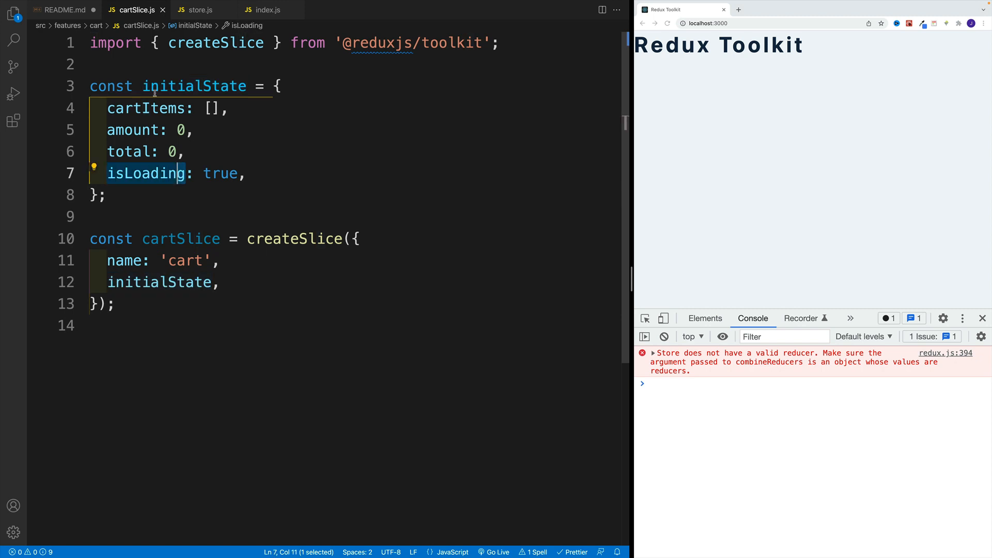
left_click(230, 325)
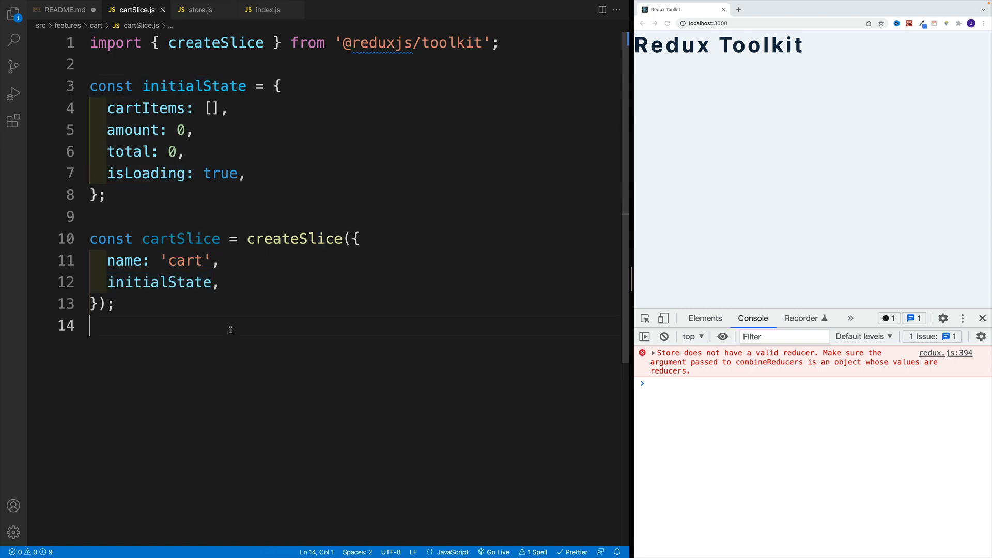
type("log();")
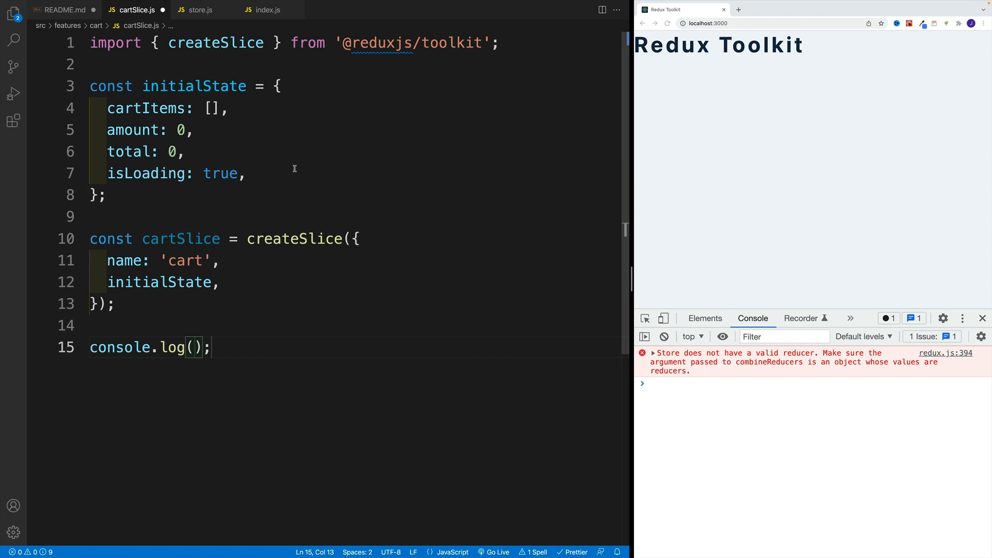
Finish console.log(cartSlice) below the slice and switch to store.js
type("cartS")
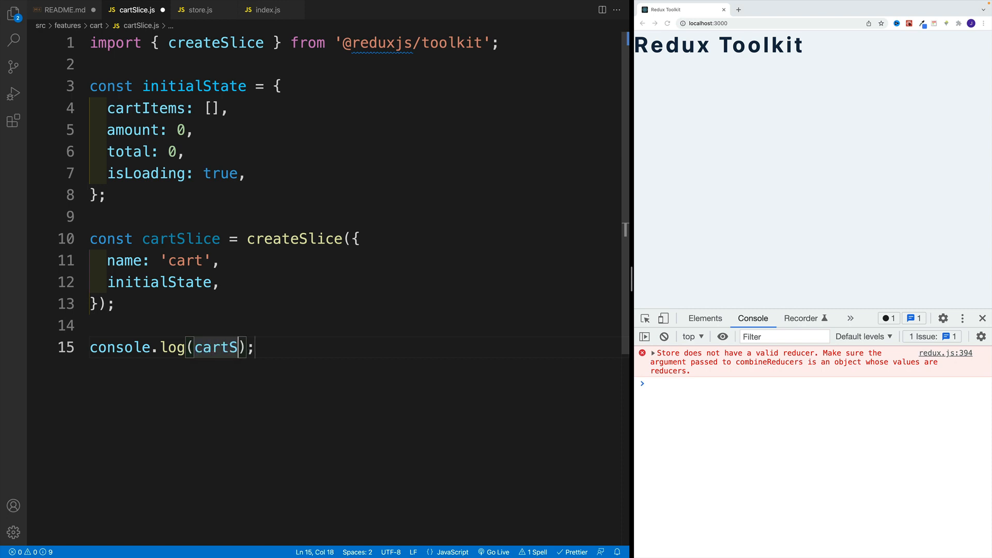
type("lice")
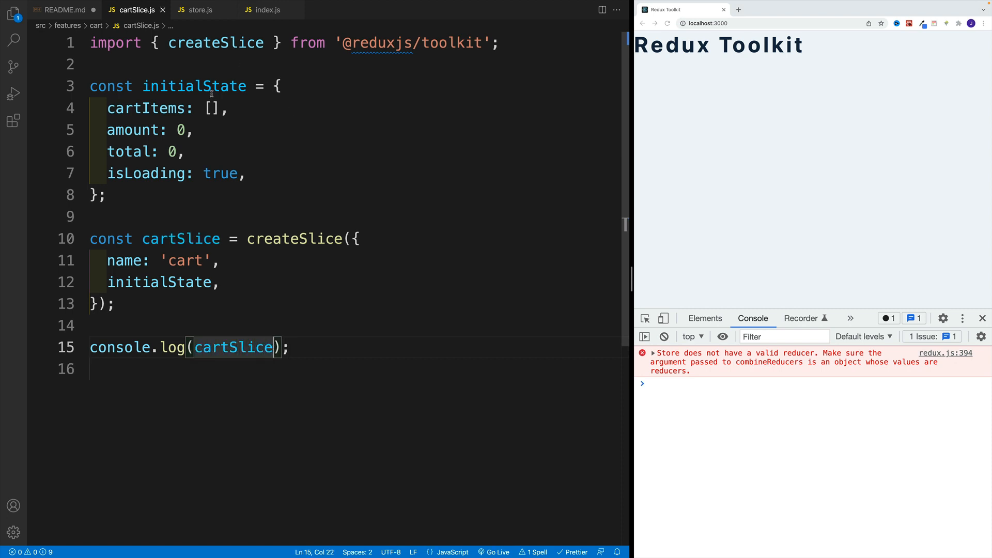
left_click(198, 9)
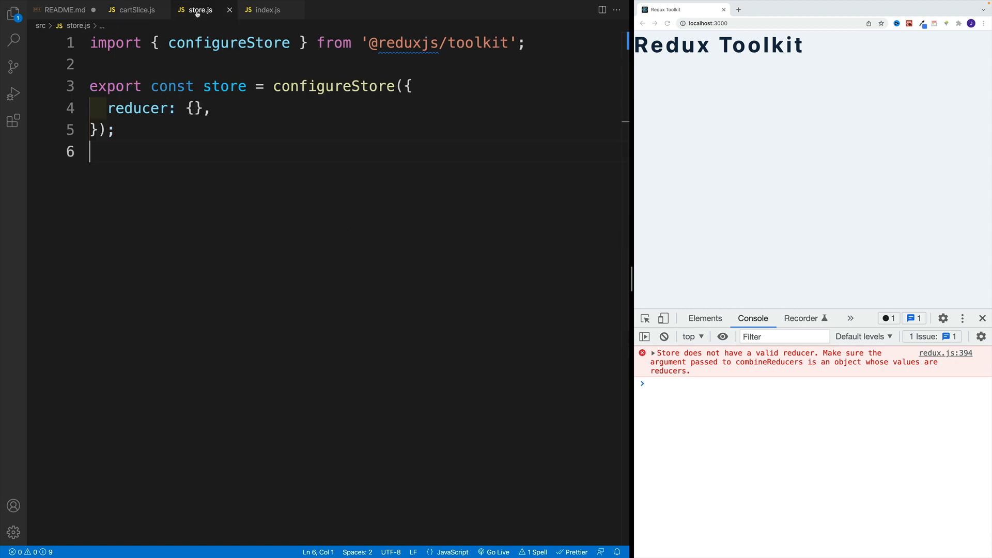
Add import './features/cart/cartSlice' on line 2 of store.js
type("import")
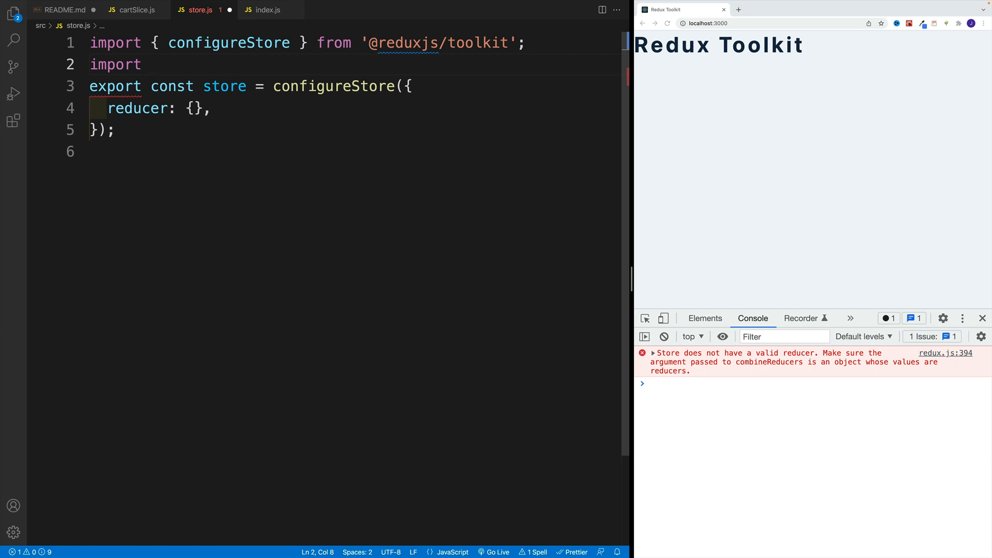
type("'")
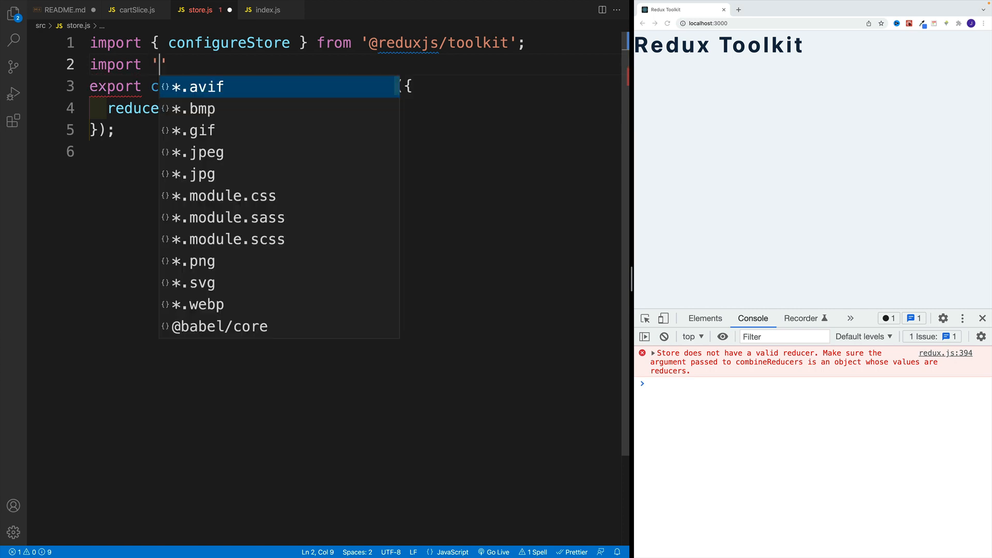
type("./features/cart/cartSlice")
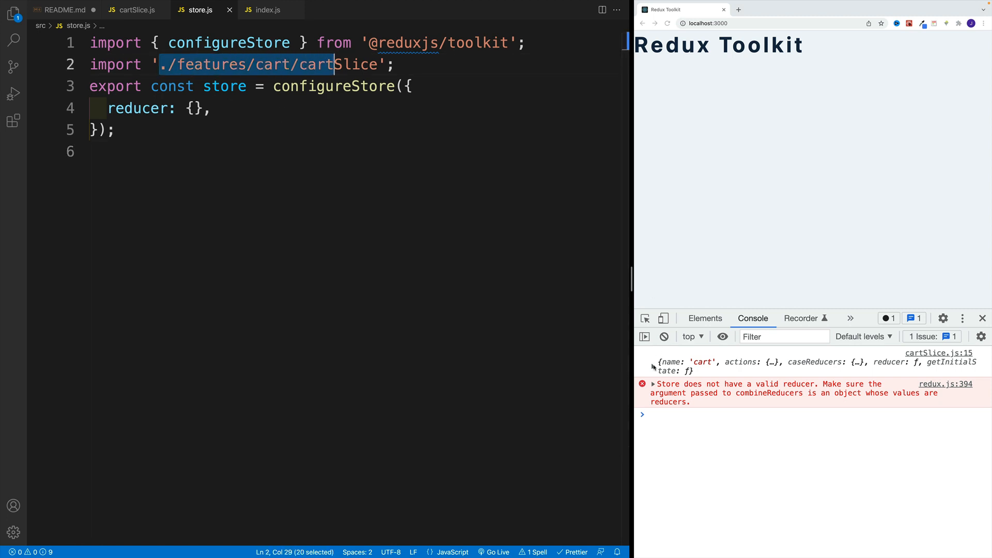
Expand the logged cartSlice object in the DevTools console
left_click(654, 366)
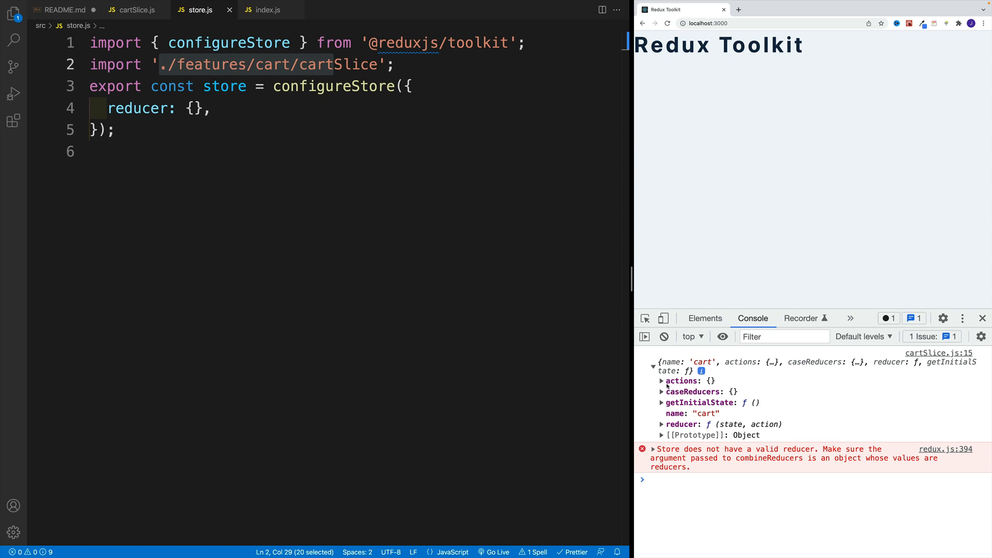
mouse_move(682, 383)
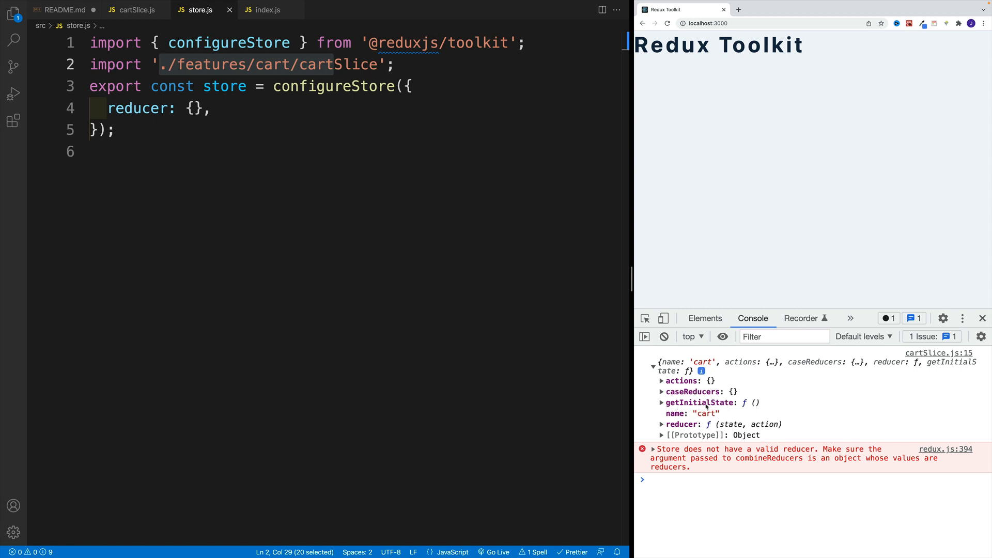
mouse_move(773, 391)
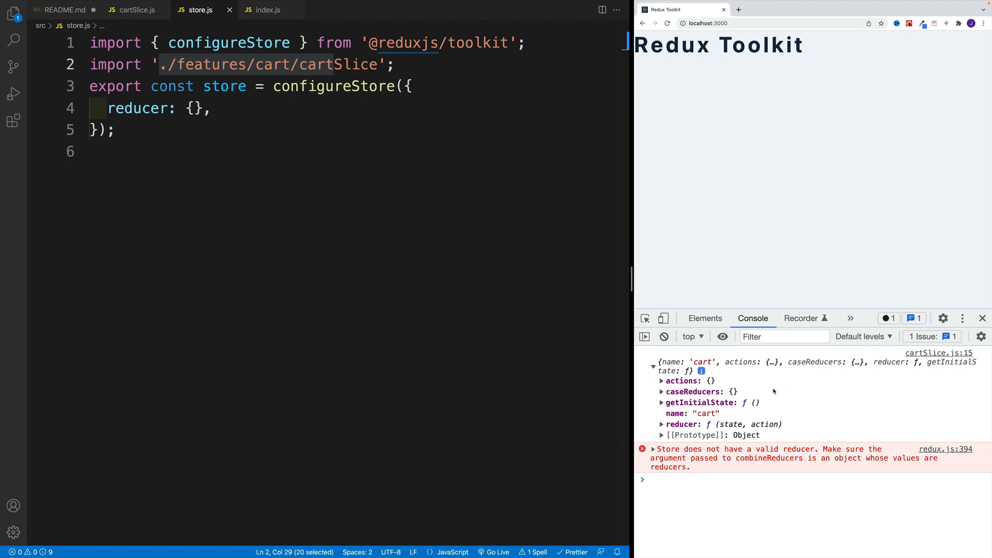
mouse_move(725, 425)
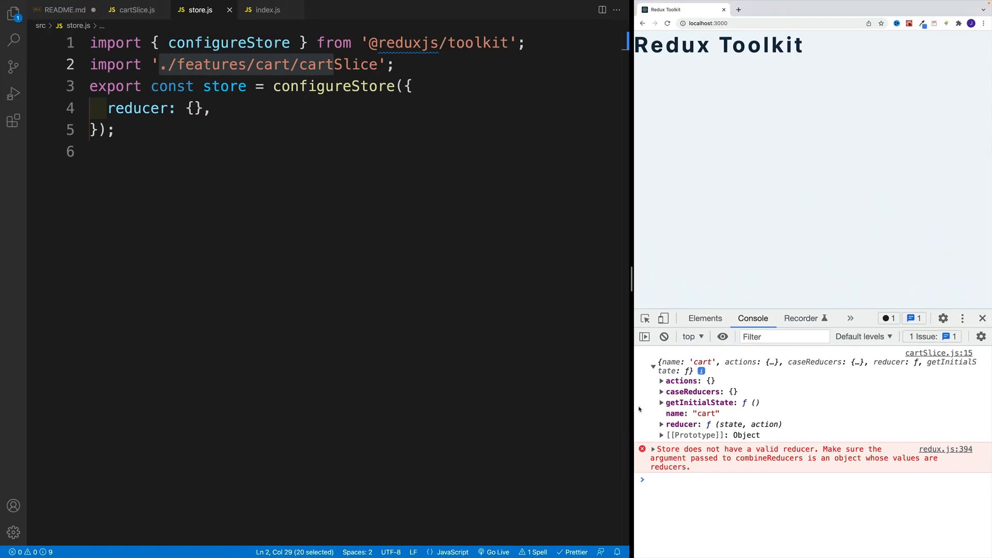
mouse_move(596, 387)
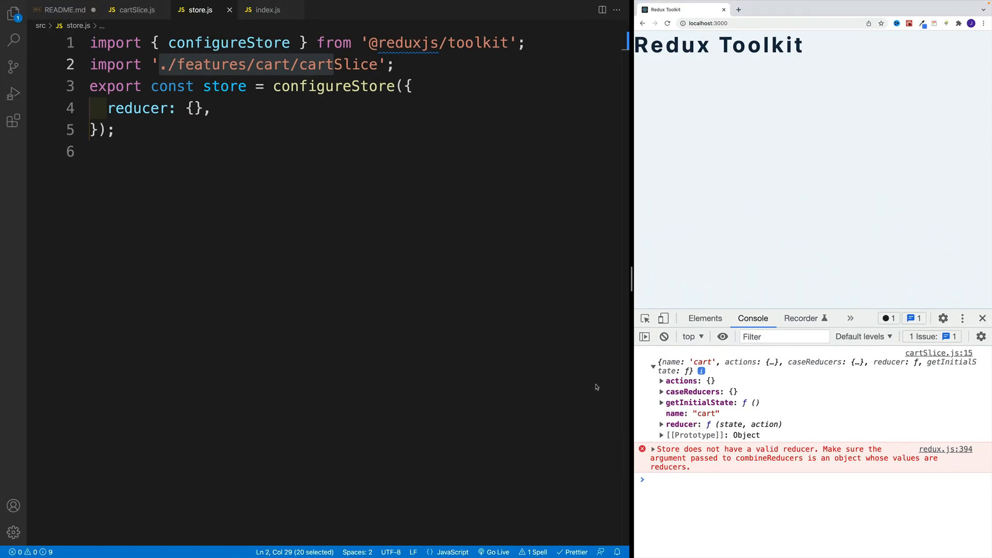
After checking cartSlice.js, add a cart entry in store.js's reducer object and remove the import braces
left_click(136, 9)
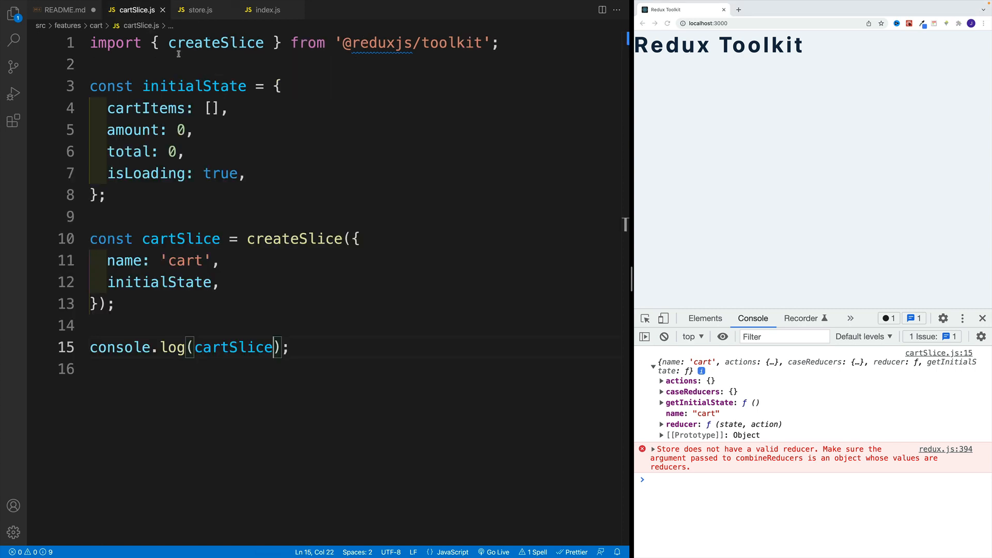
mouse_move(482, 335)
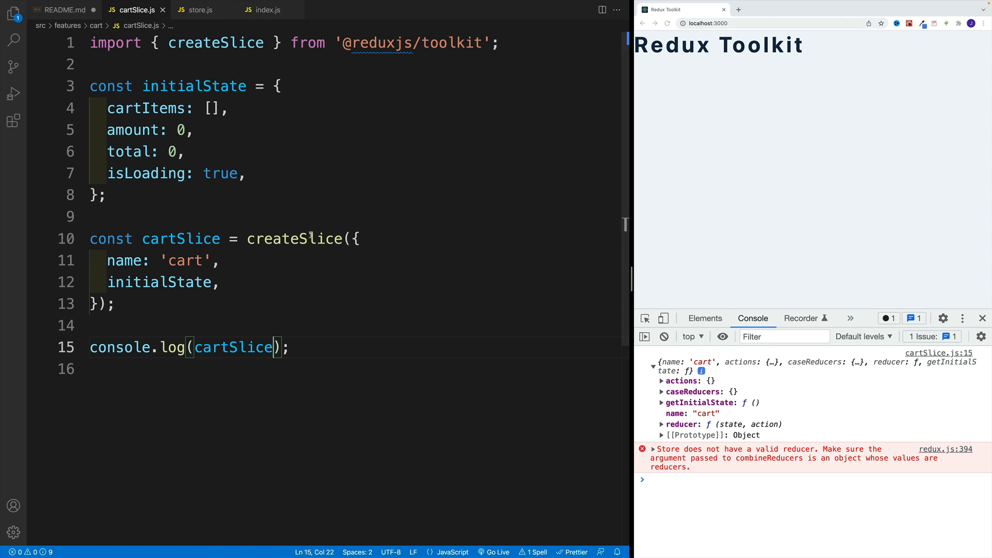
left_click(200, 9)
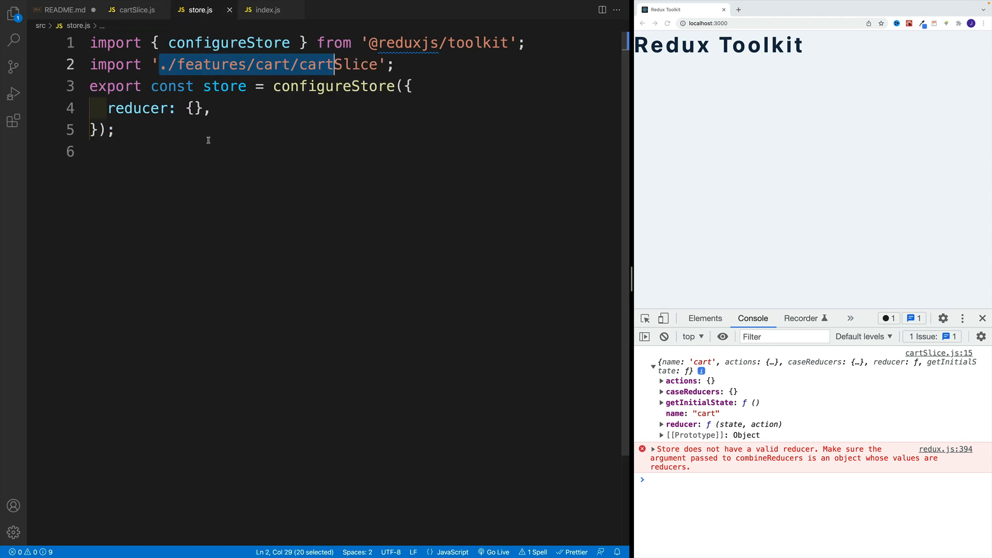
left_click(193, 108)
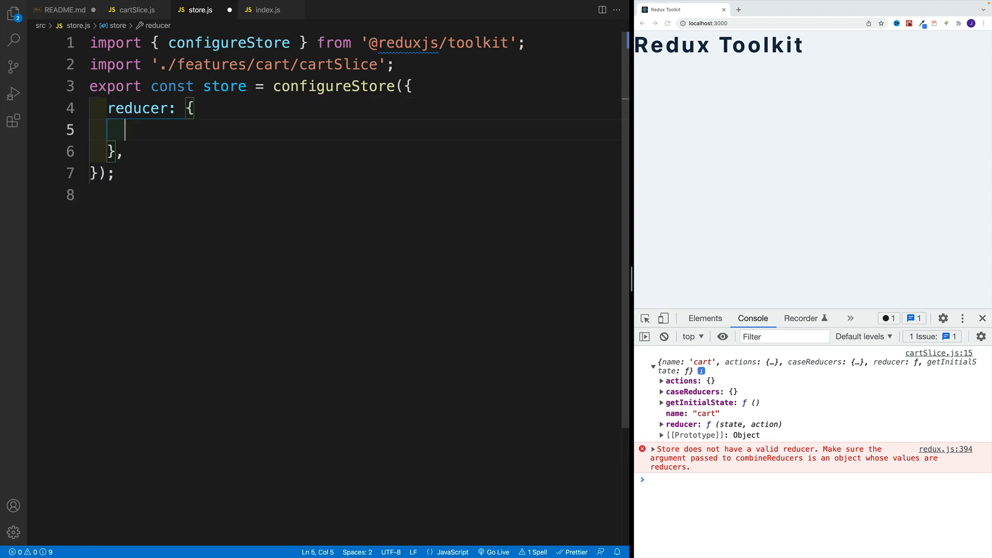
type("cart")
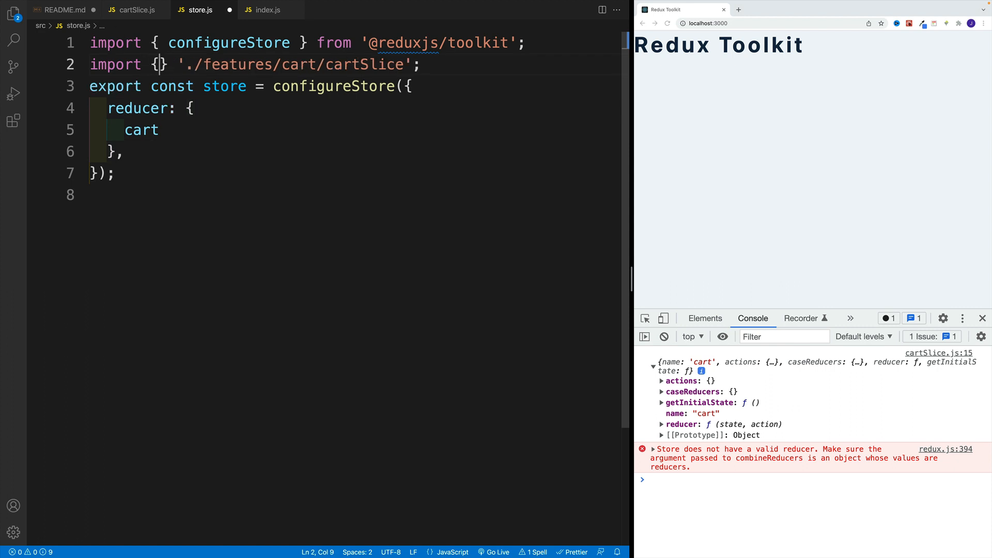
key("Backspace")
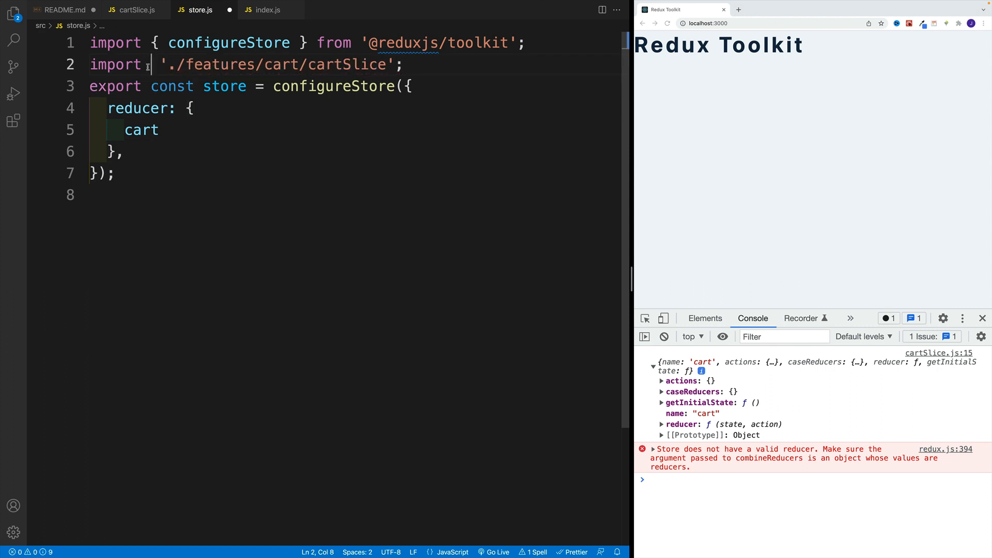
left_click(132, 9)
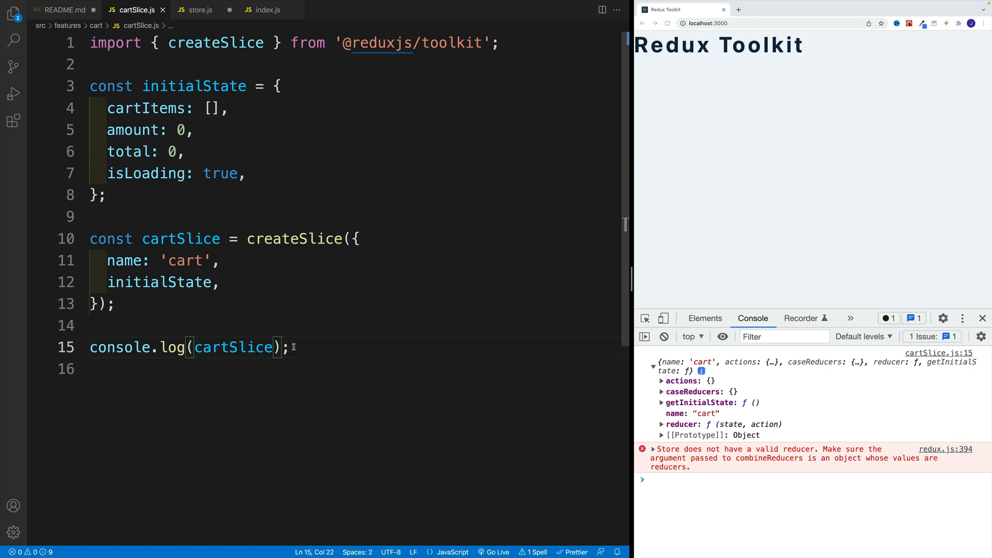
Comment out the console.log in cartSlice.js and add export default cartSlice.reducer
left_click(288, 347)
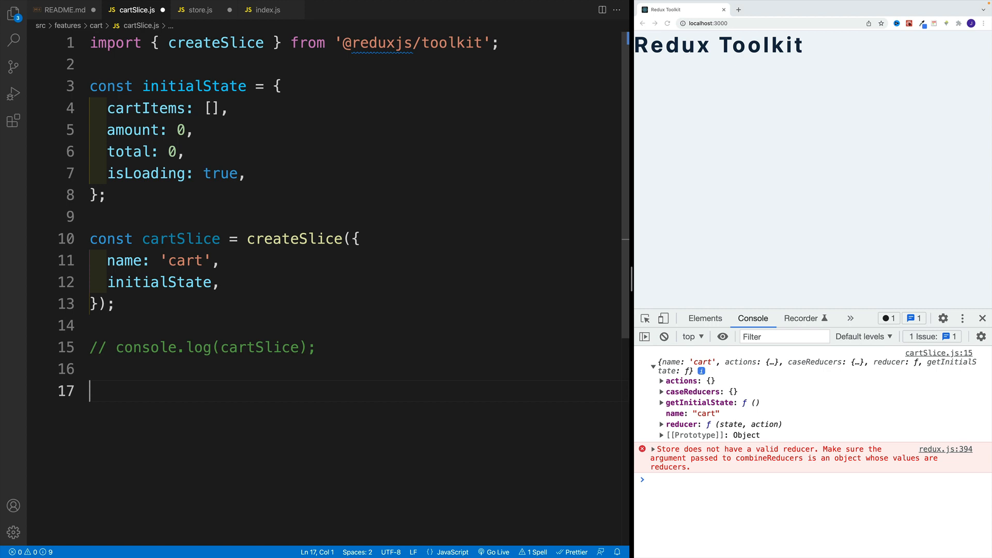
type("export")
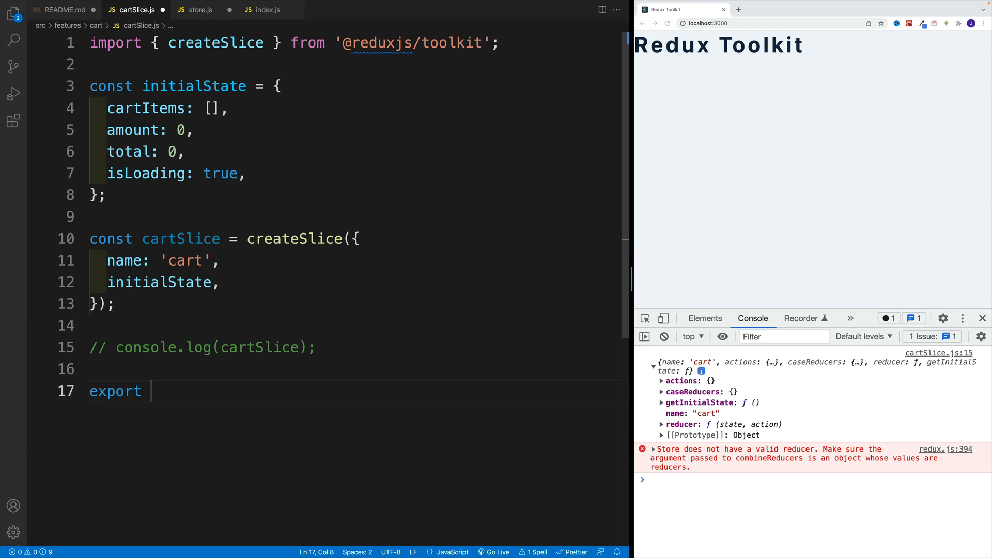
type("default cartSlice.reducer;")
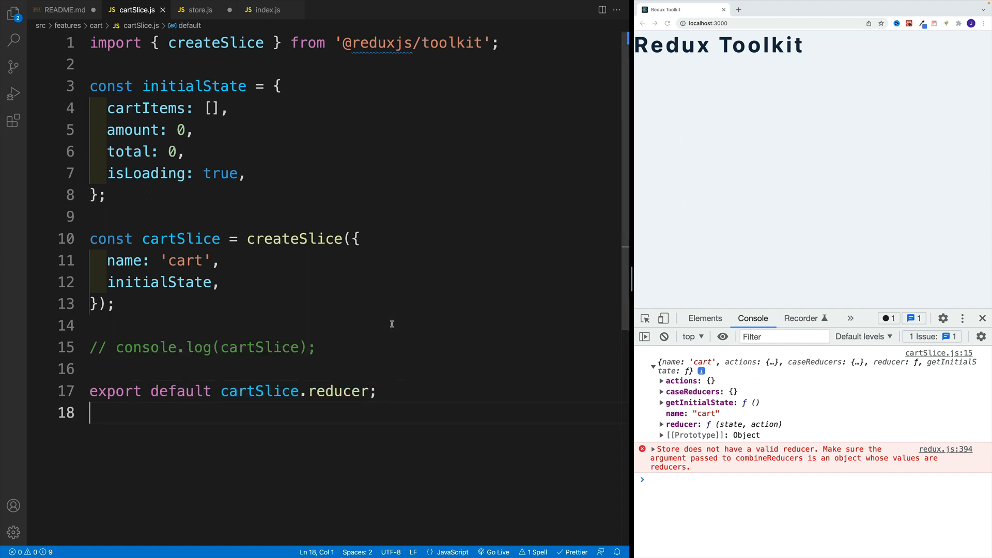
left_click(200, 9)
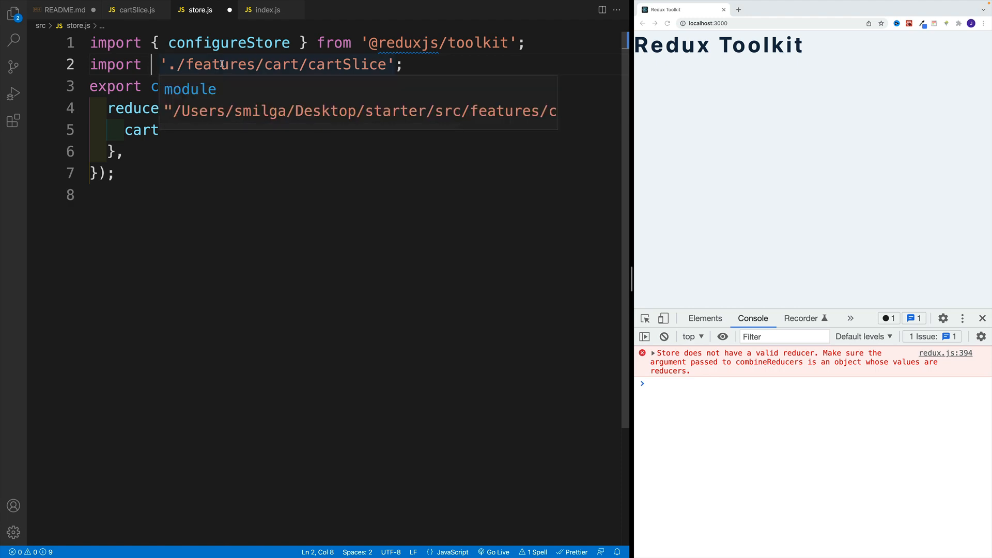
Import cartReducer in store.js and map cart to cartReducer inside the reducer object
type("cartReducer")
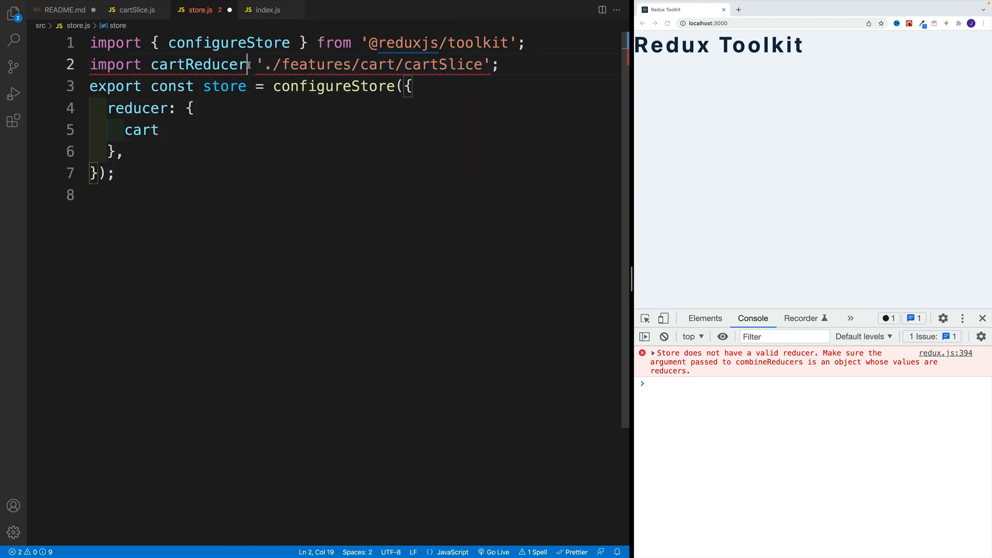
type("from")
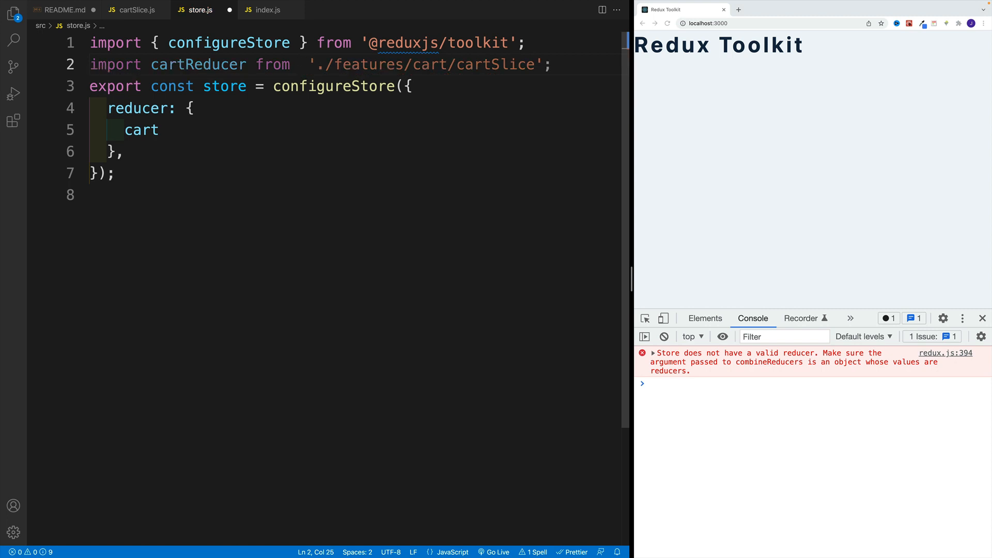
type(":car")
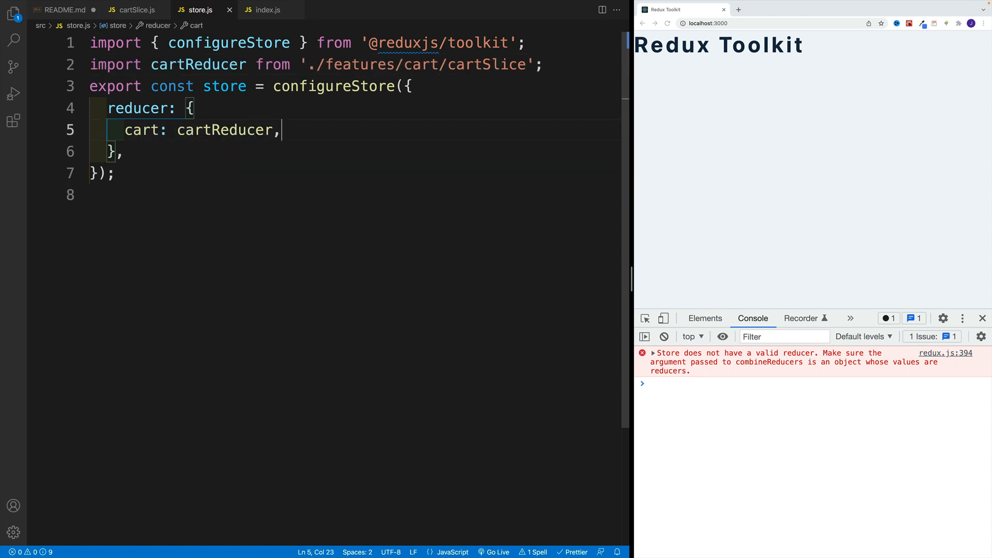
left_click(663, 335)
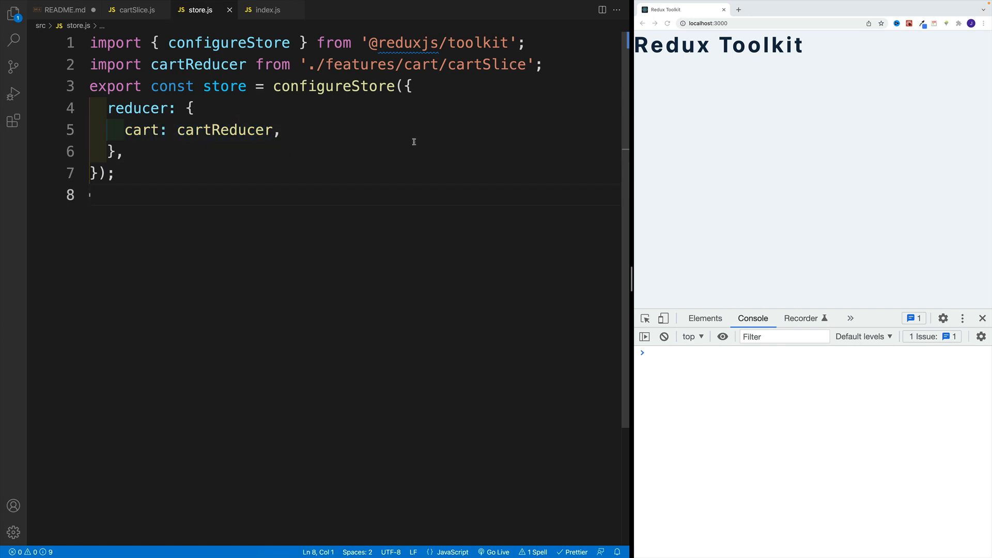
In cartSlice.js, select the cartItems, amount, total and isLoading properties of initialState
left_click(37, 129)
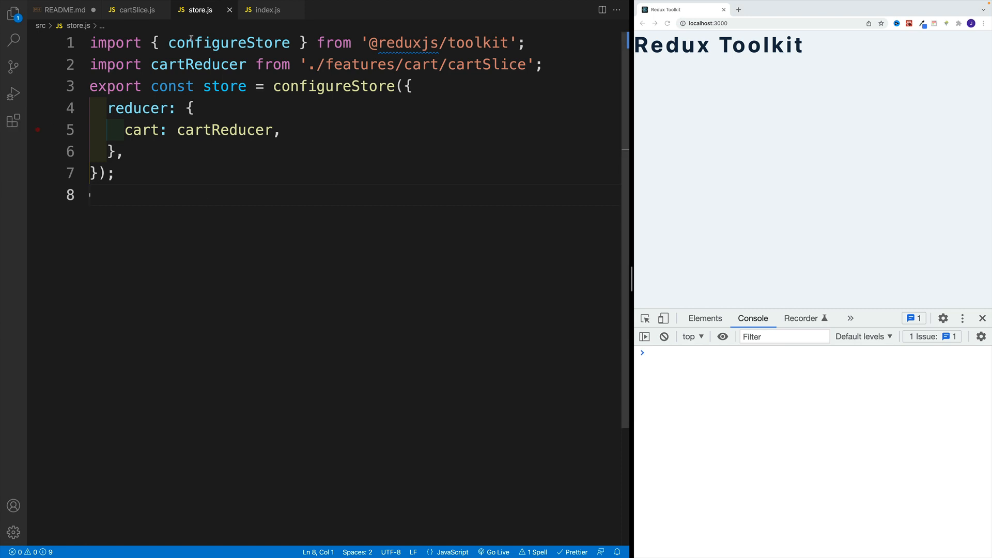
left_click(133, 9)
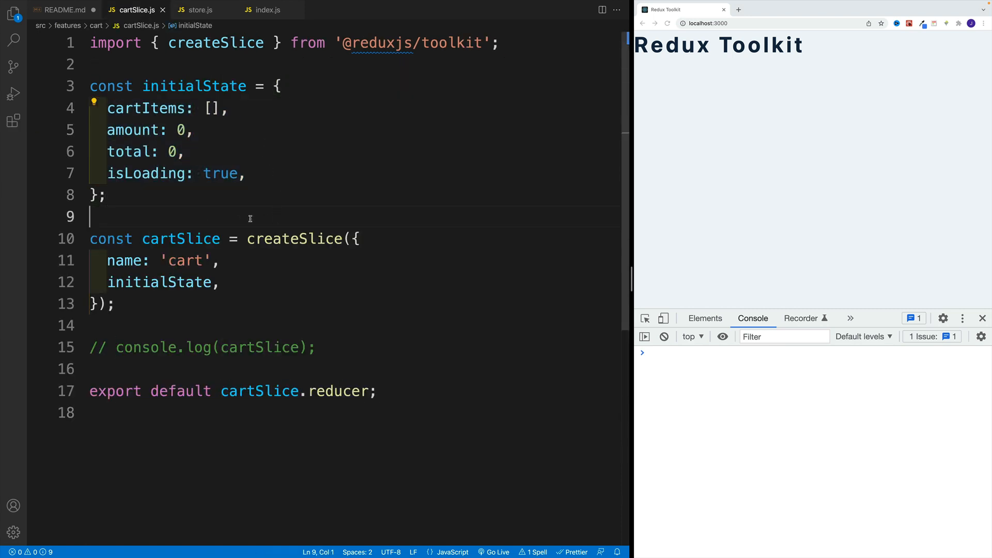
left_click(105, 195)
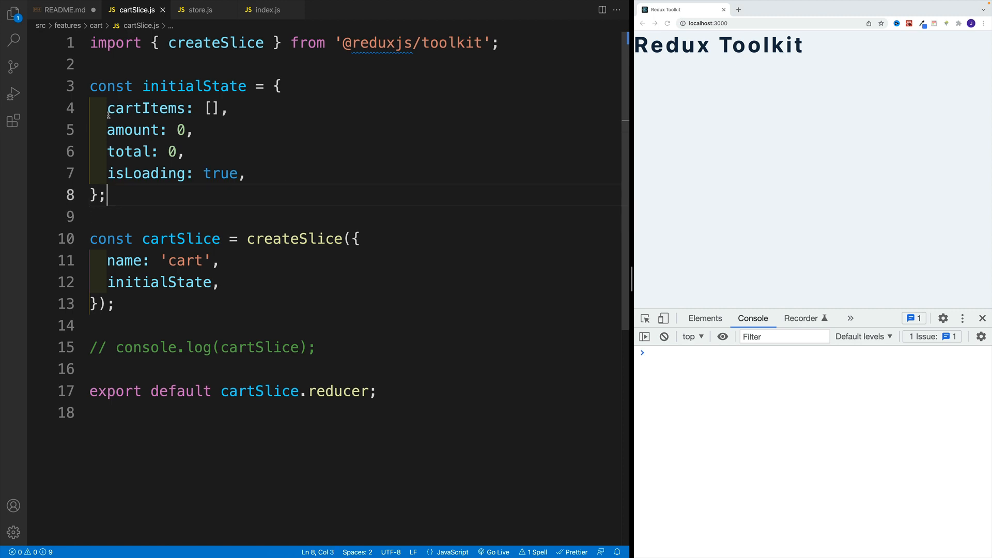
left_click_drag(107, 108, 246, 174)
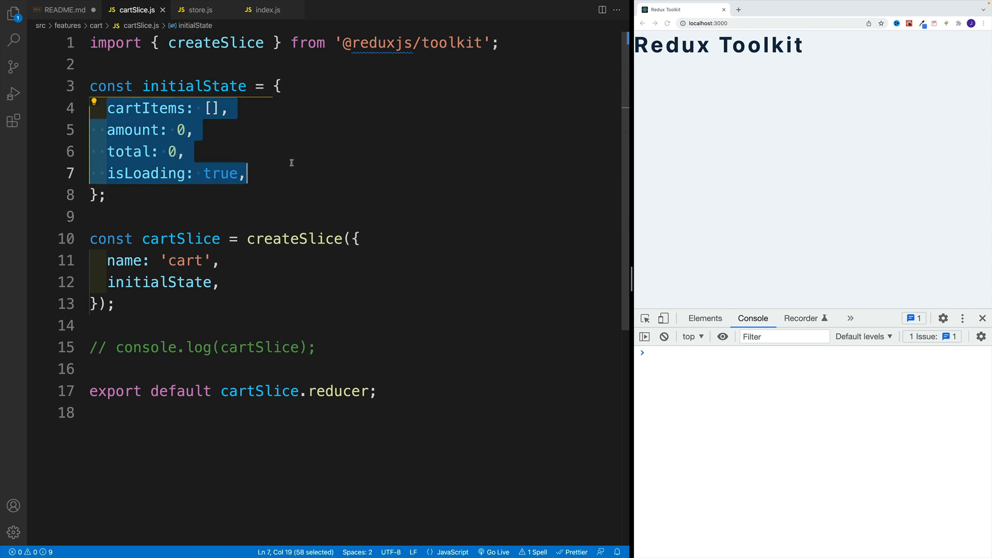